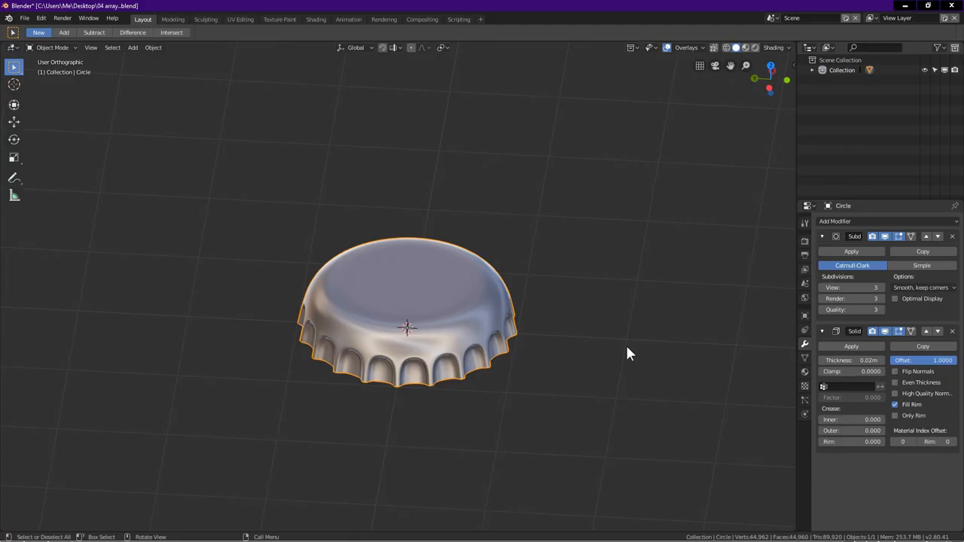
Step: Orbit around the finished ridged cap to inspect its top, underside and edge
drag(630, 354, 463, 370)
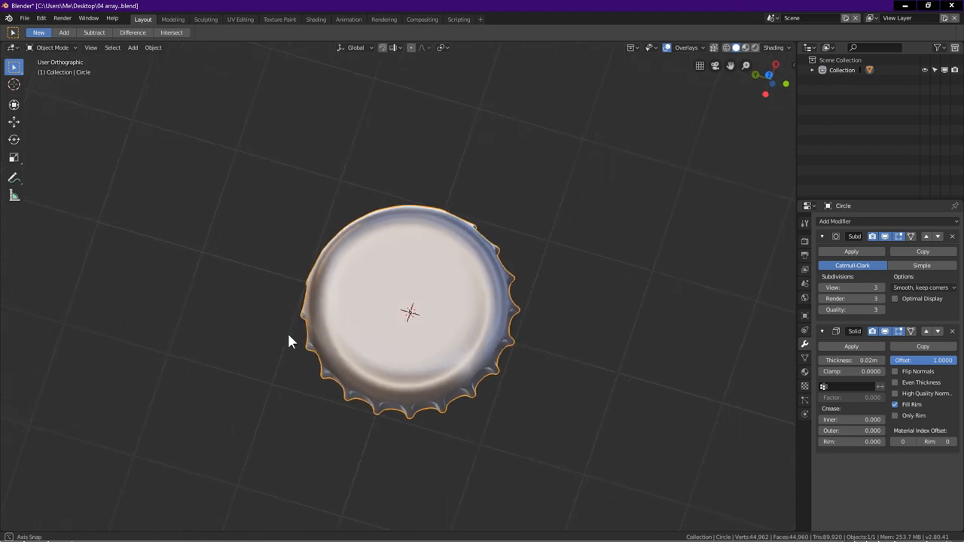
drag(292, 341, 420, 417)
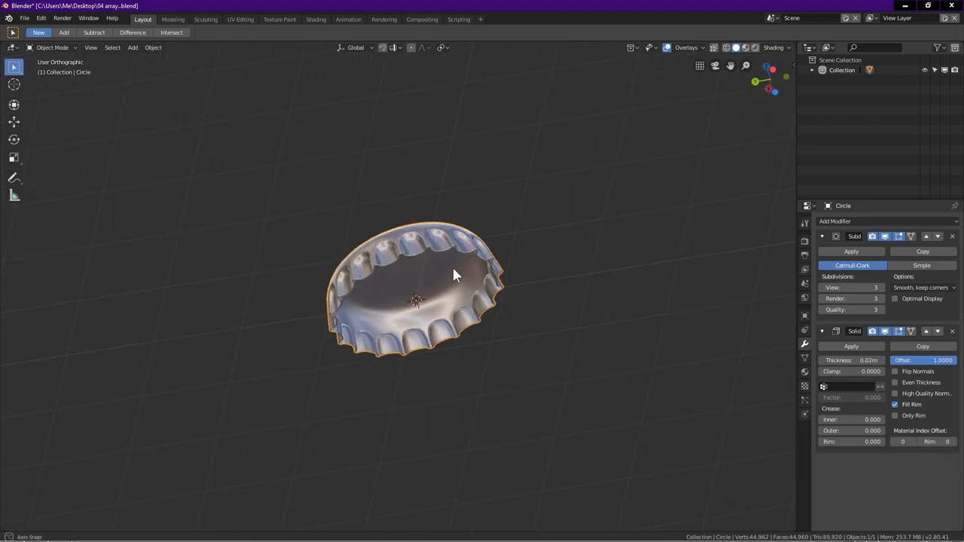
drag(452, 275, 442, 351)
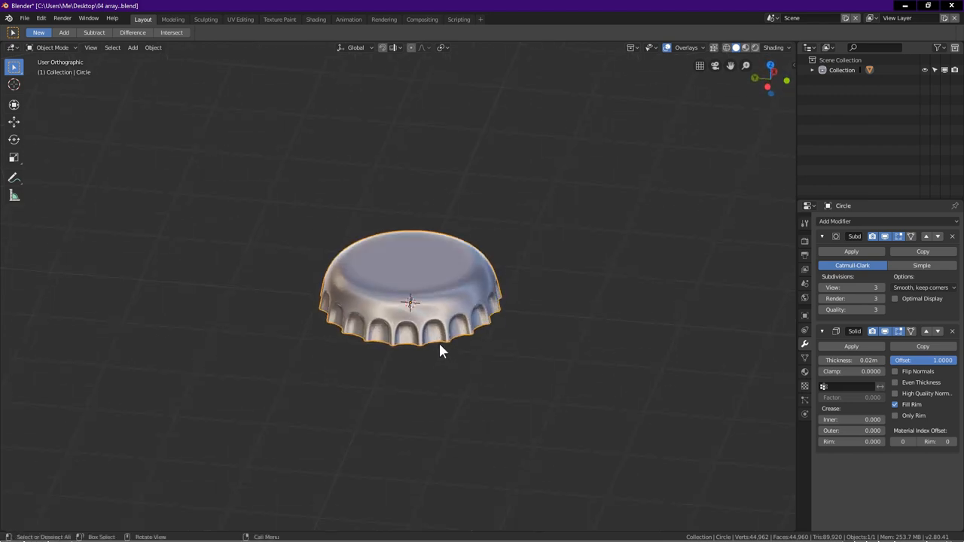
drag(440, 350, 377, 369)
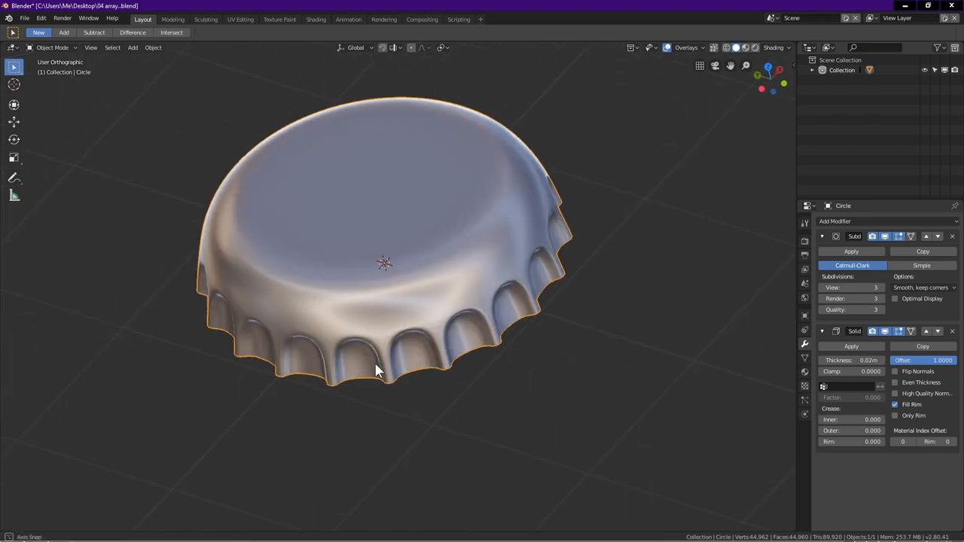
drag(377, 369, 399, 278)
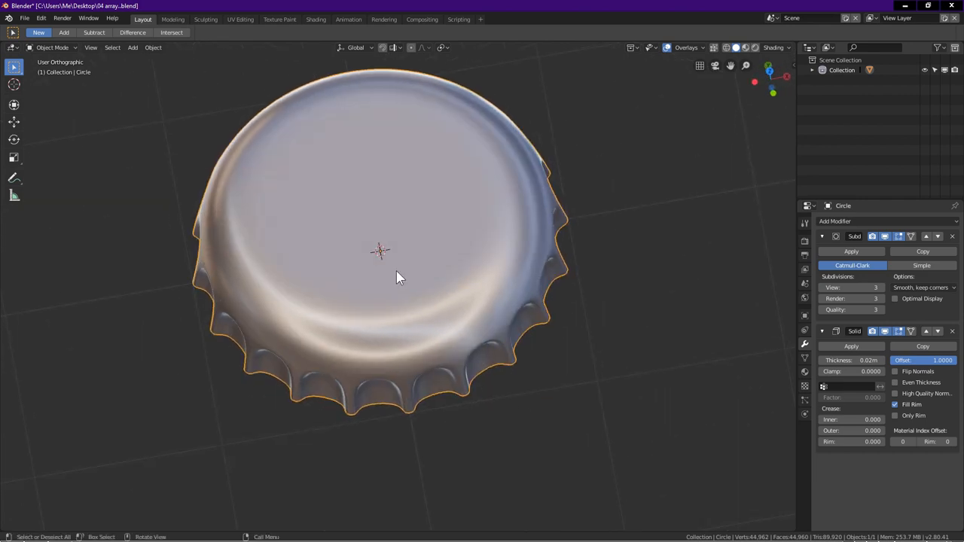
drag(399, 279, 421, 203)
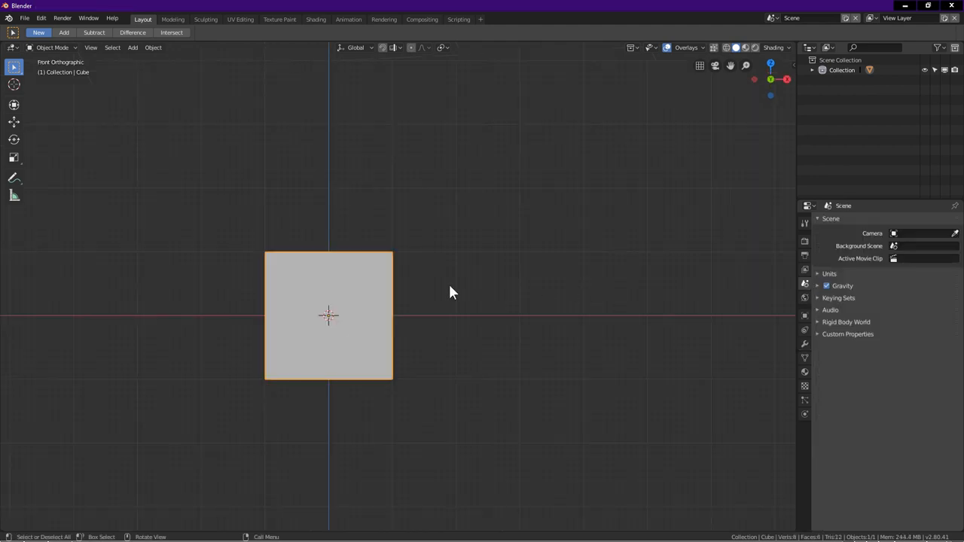
Step: Delete the default cube and, from top view, add a 20-vertex circle
key(X)
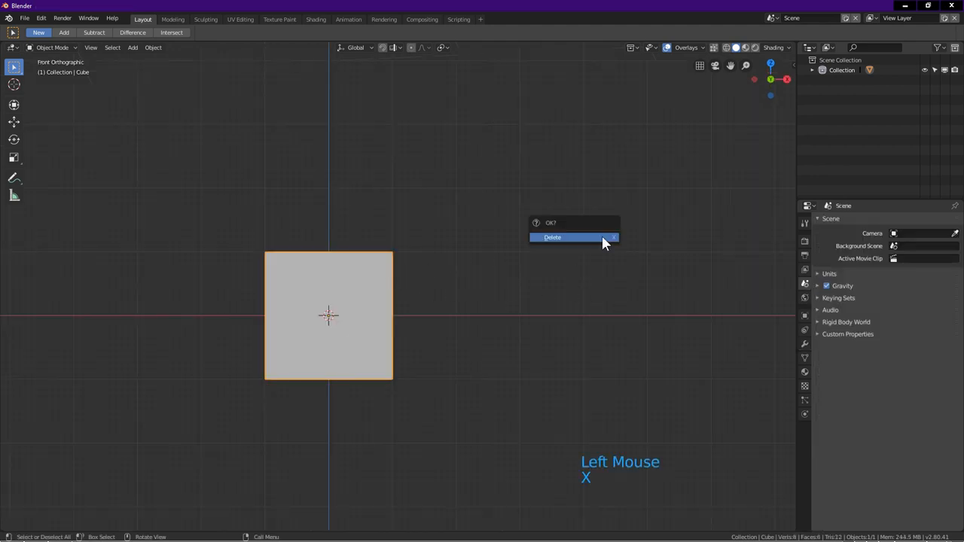
click(569, 237)
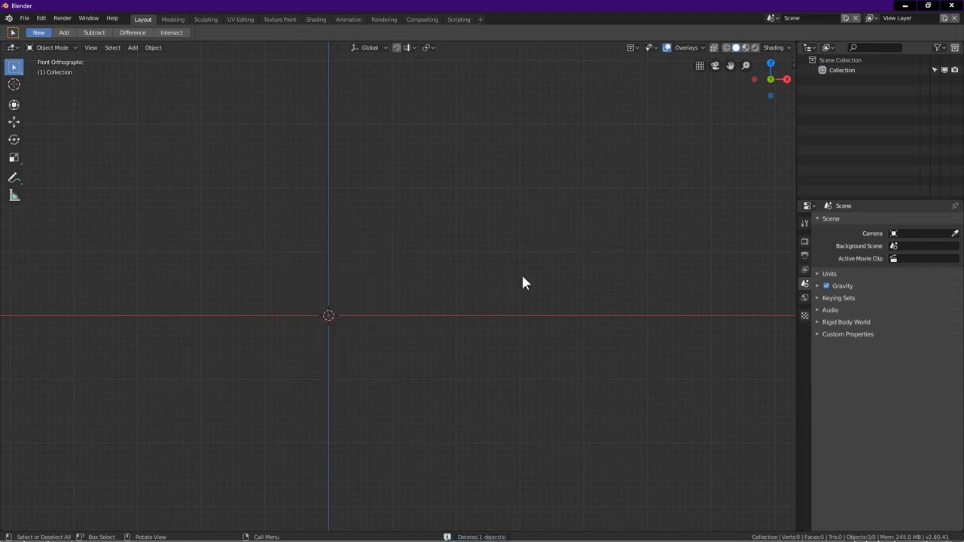
key(KP_7)
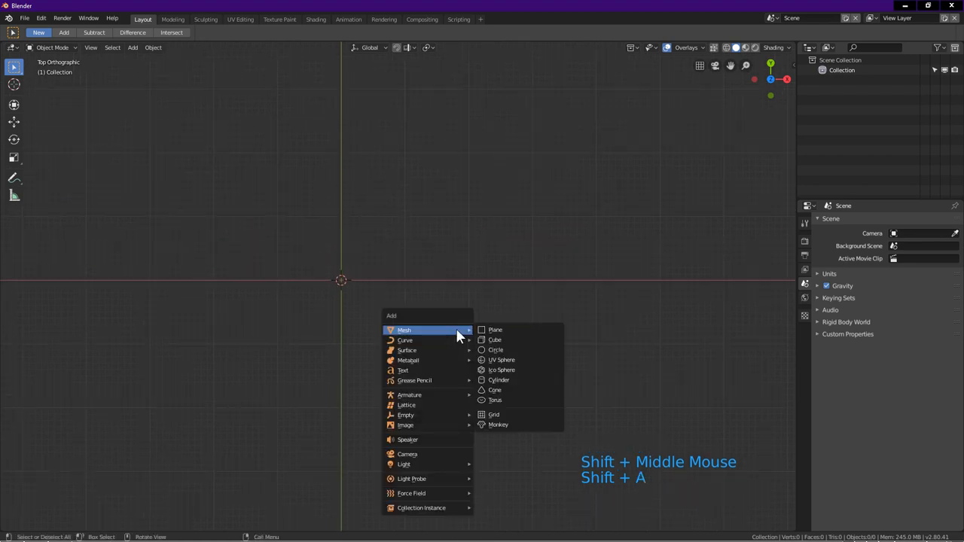
click(496, 349)
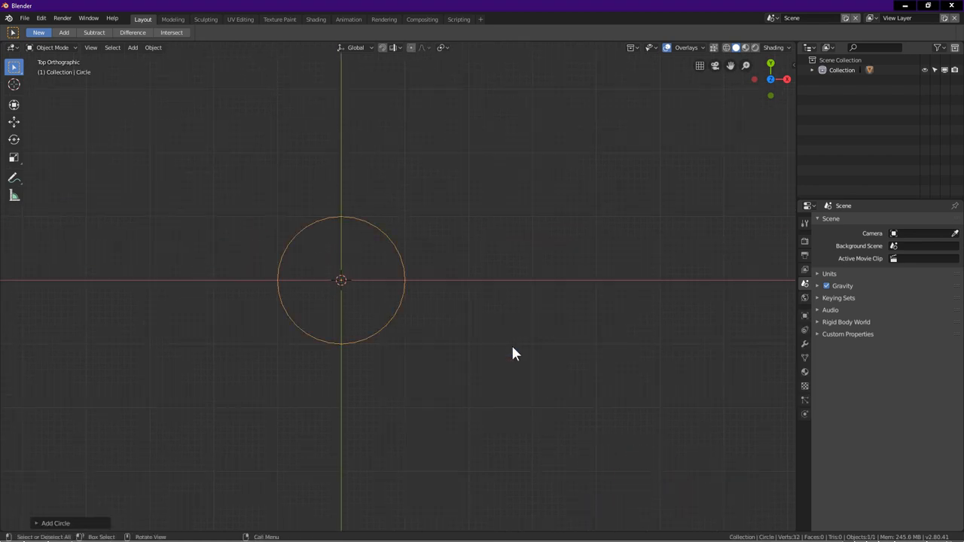
mouse_move(82, 520)
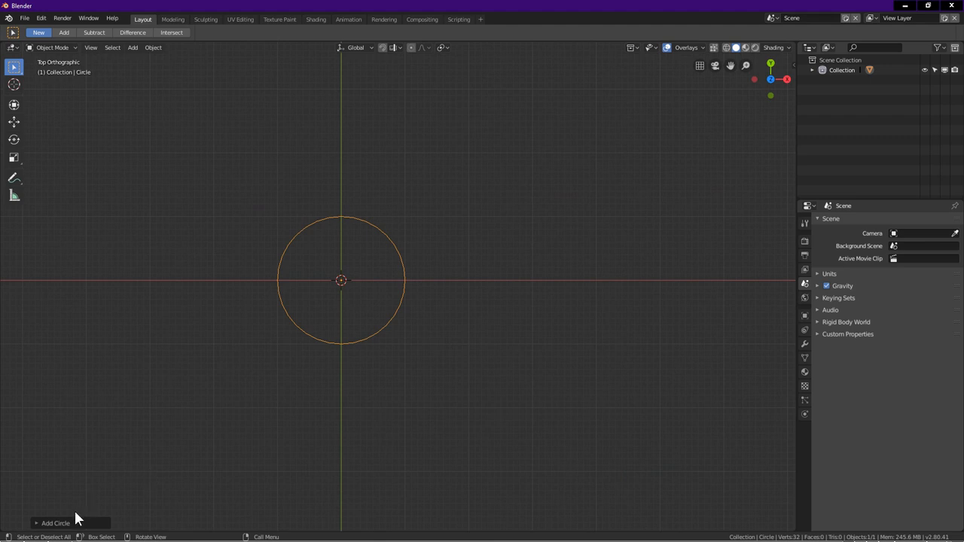
click(51, 523)
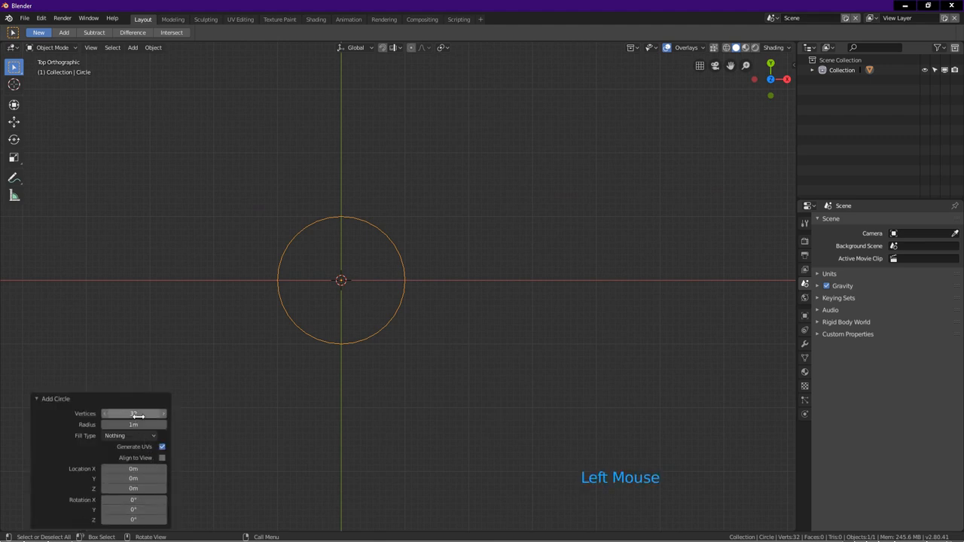
double_click(134, 413)
text(20)
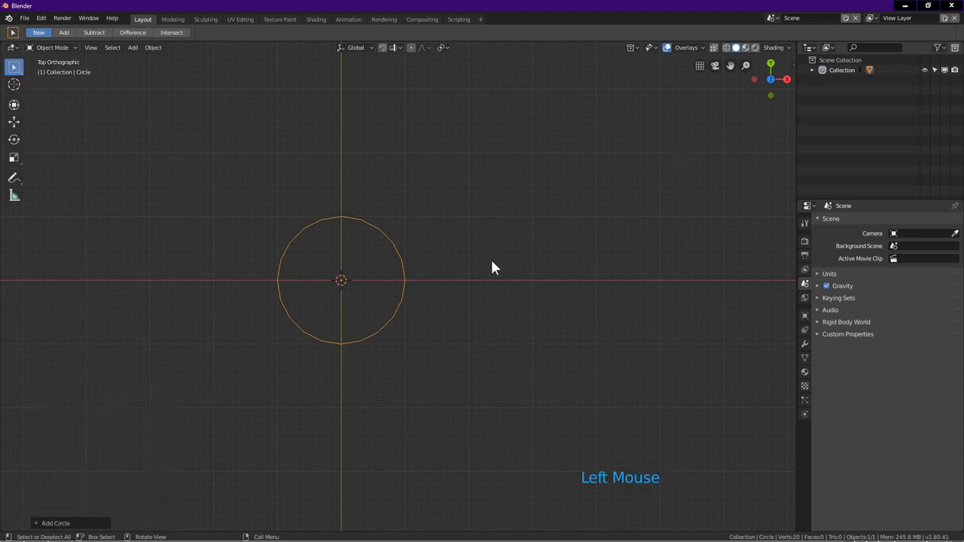
scroll(up, 3)
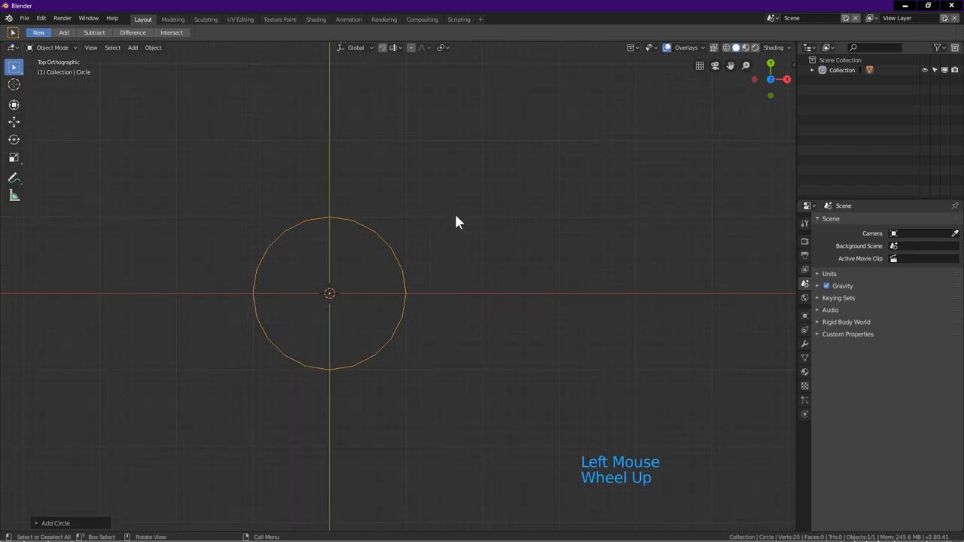
Step: Extrude the circle upward into a wall, then scale-extrude the rim inward twice
key(Tab)
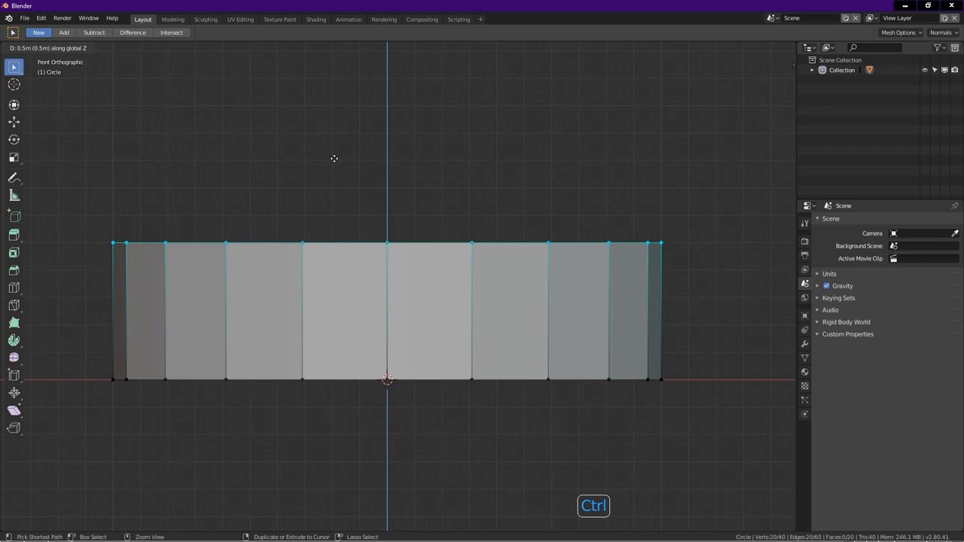
scroll(down, 3)
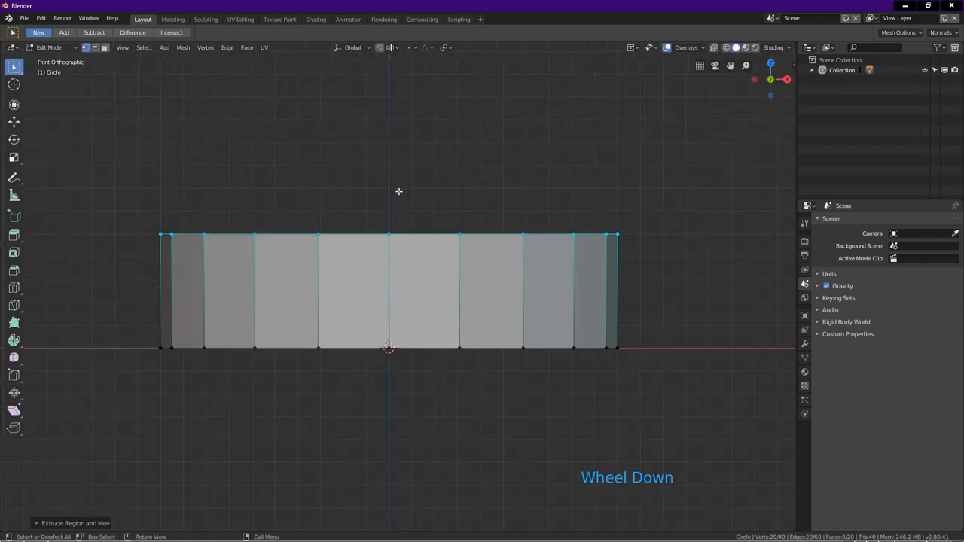
scroll(down, 3)
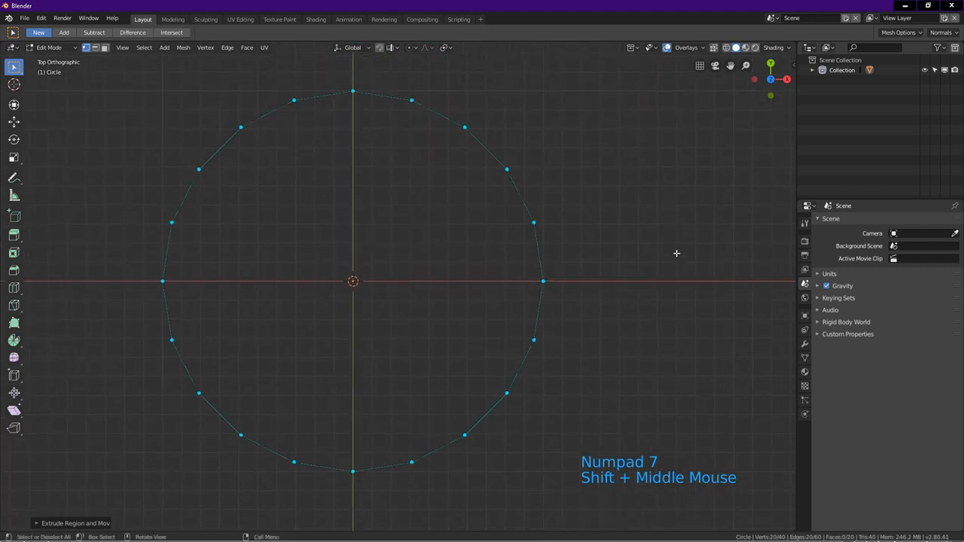
key(s)
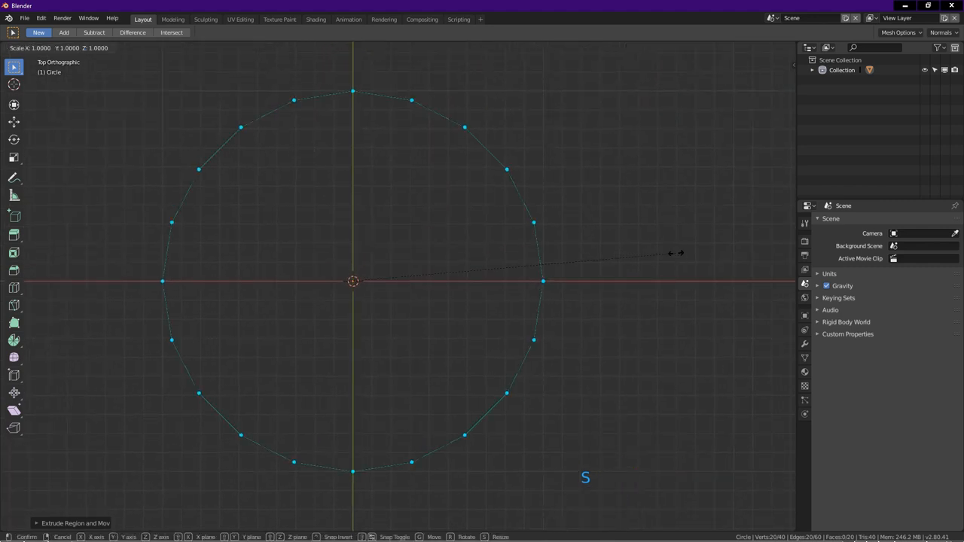
key(ctrl)
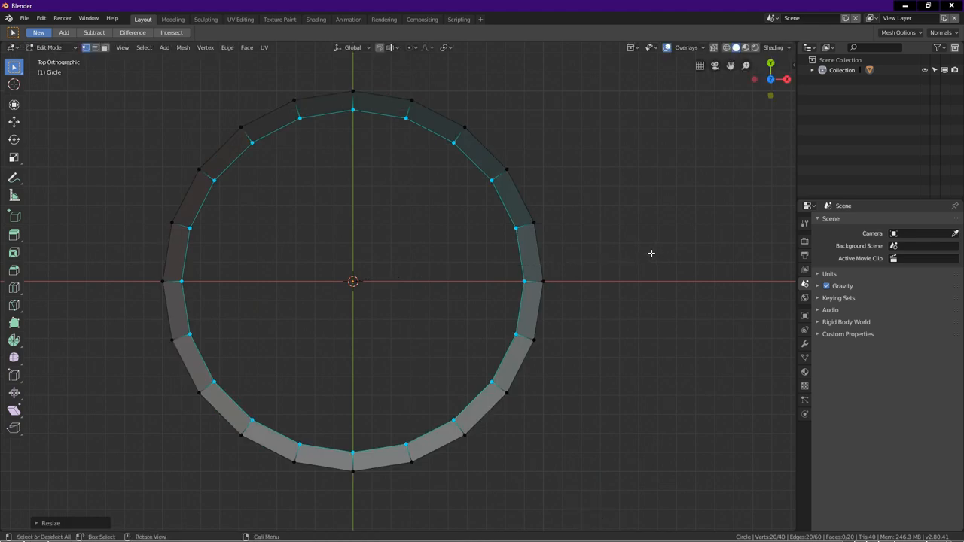
key(E)
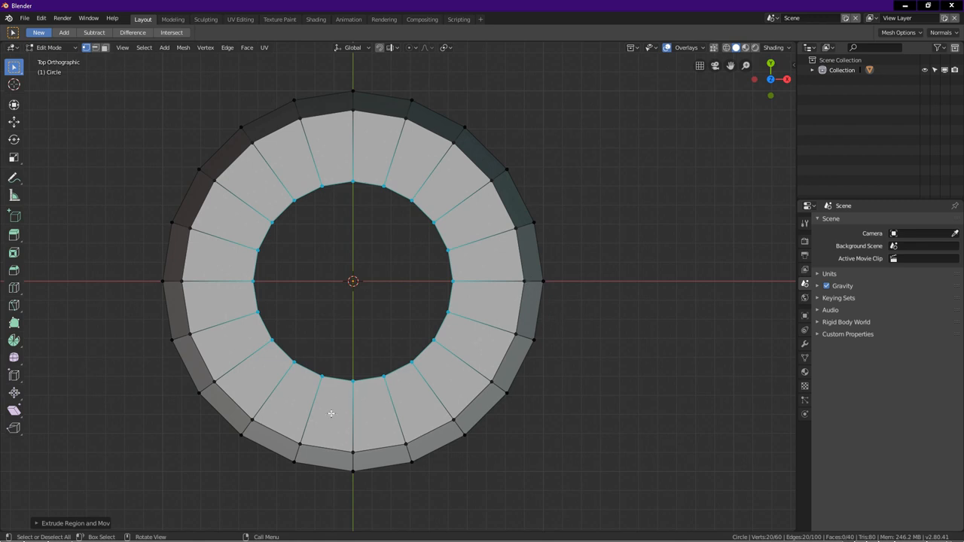
drag(331, 414, 382, 318)
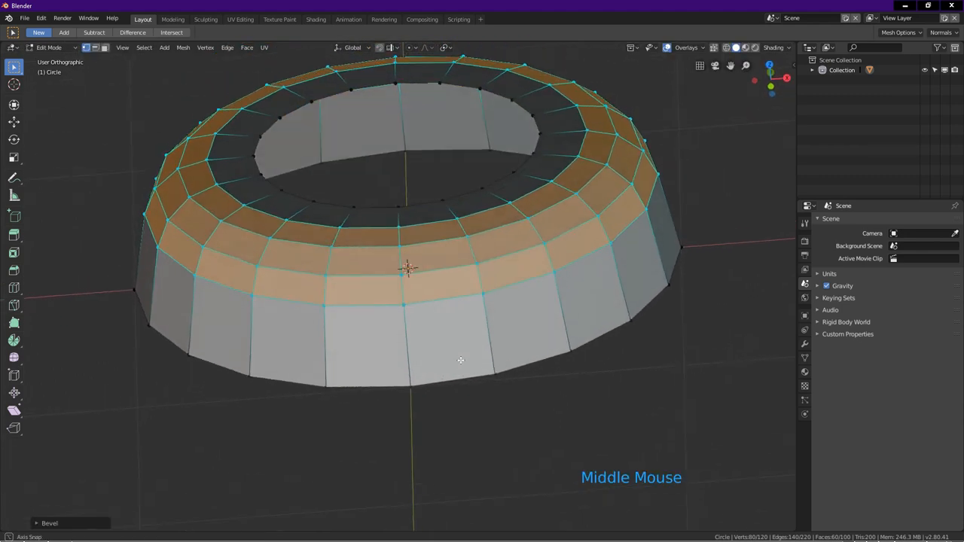
Step: Bevel the top rim loops with extra segments into a rounded shoulder
scroll(down, 3)
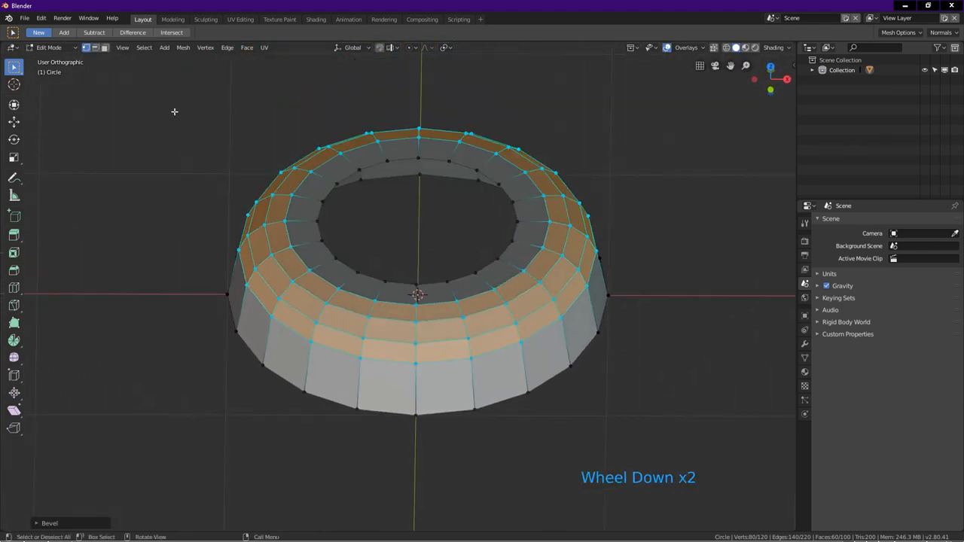
scroll(up, 3)
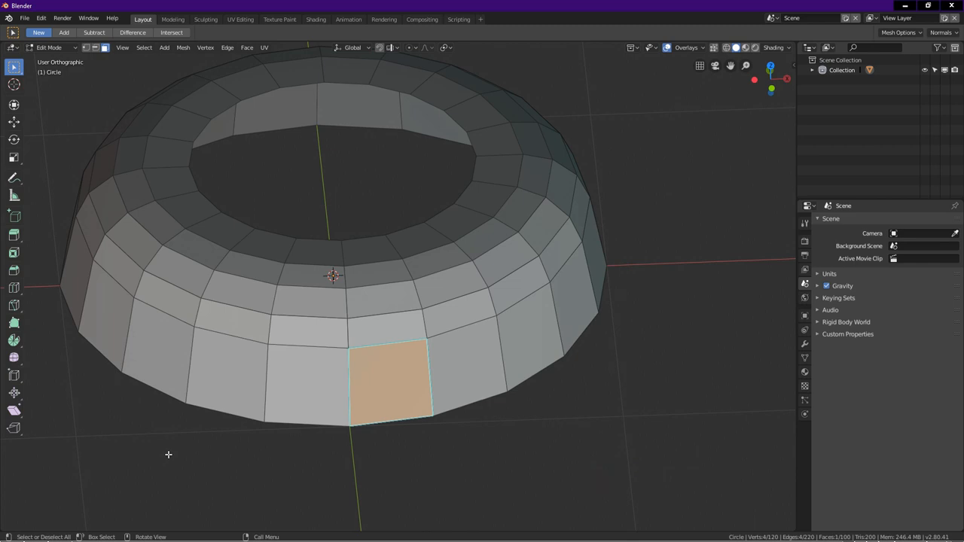
Step: Inset a single outer-wall face and adjust the Inset Faces settings
key(i)
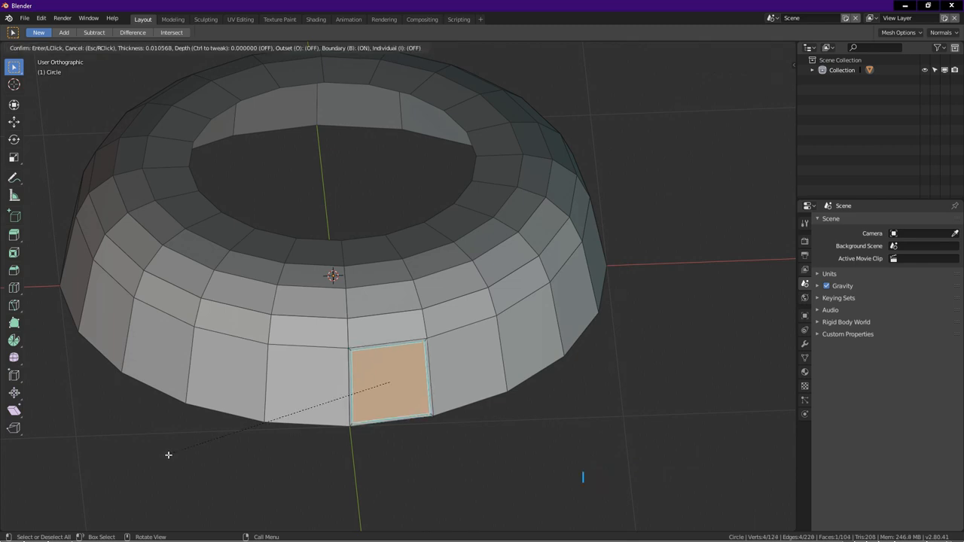
mouse_move(159, 462)
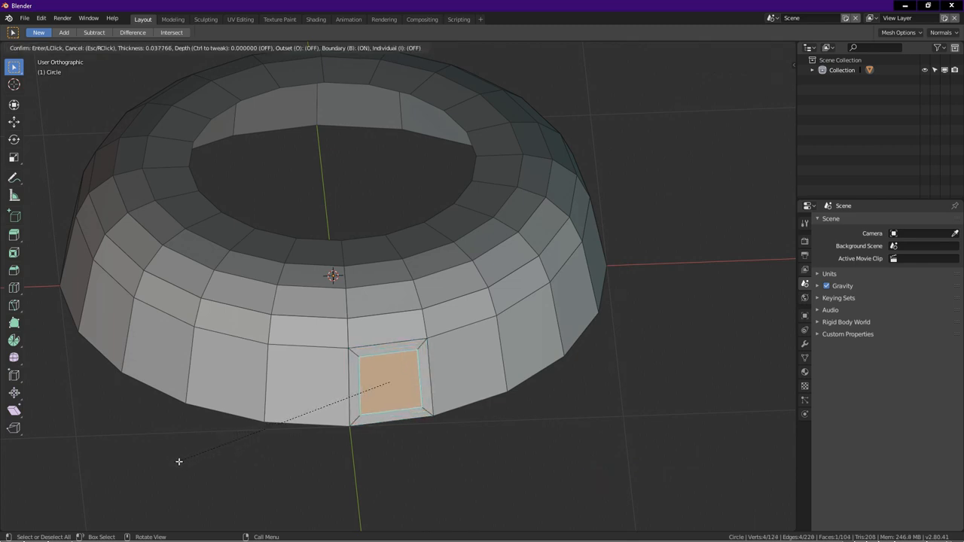
click(159, 463)
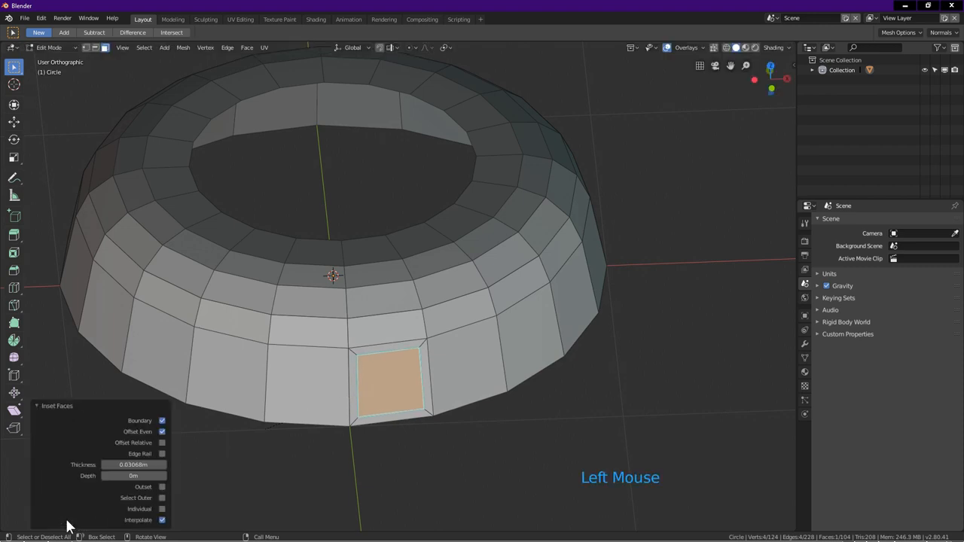
click(163, 420)
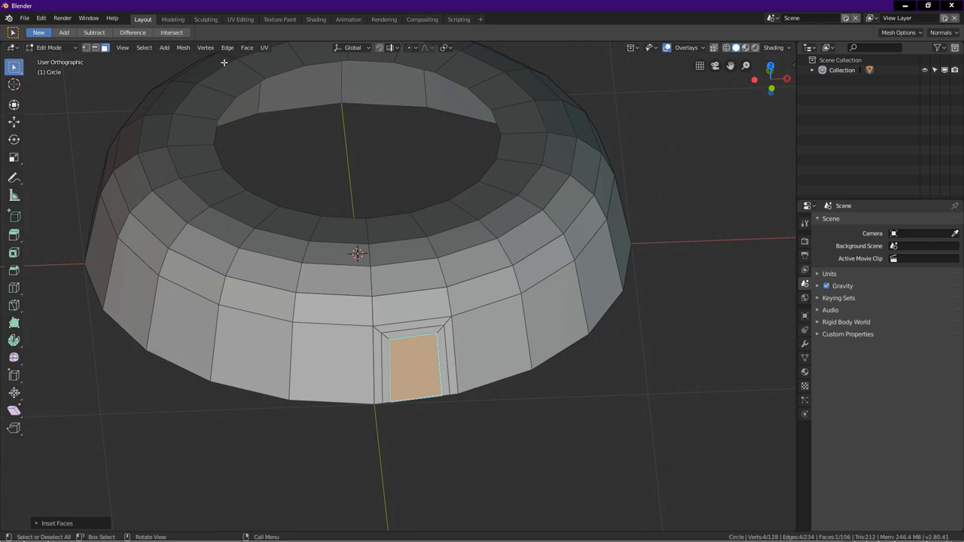
Step: Push the inset face inward with Mesh > Transform > Shrink Fatten
click(185, 47)
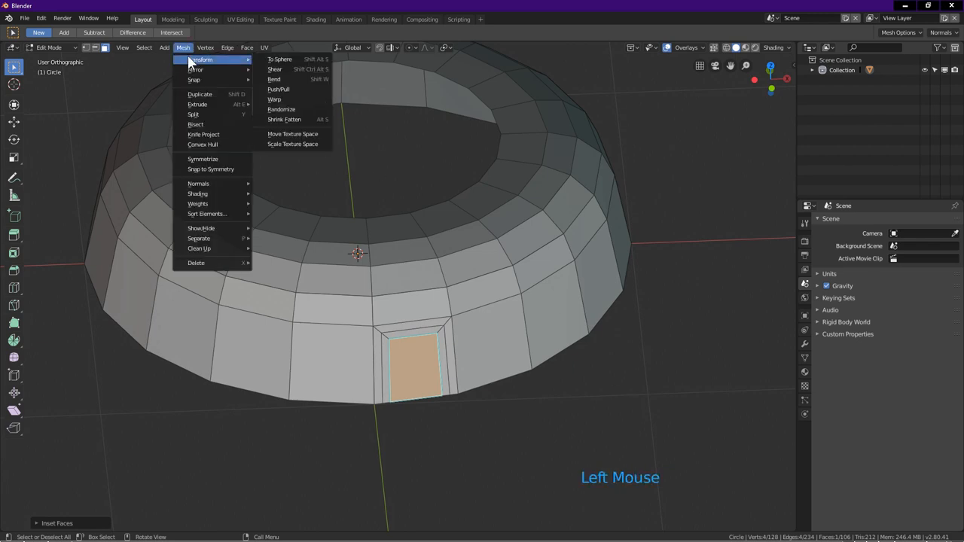
mouse_move(292, 119)
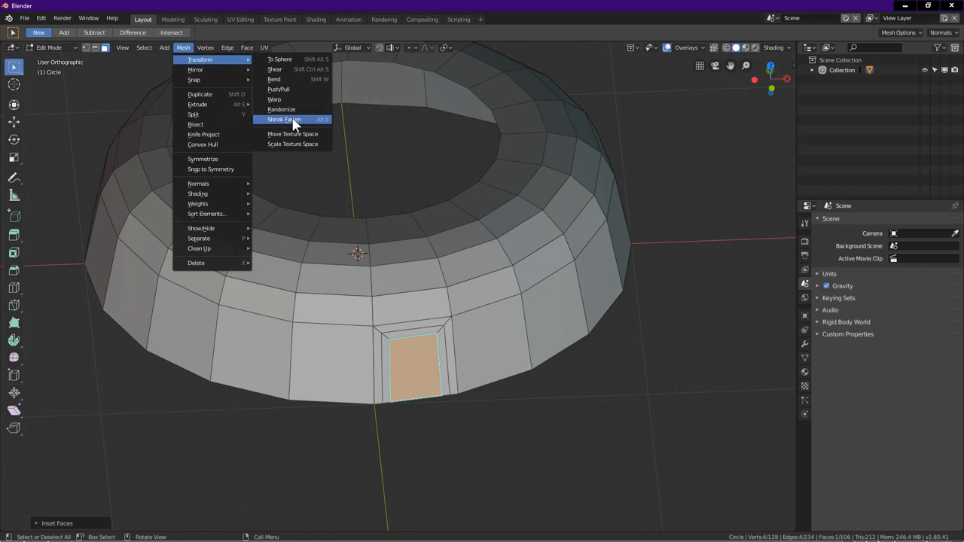
click(293, 119)
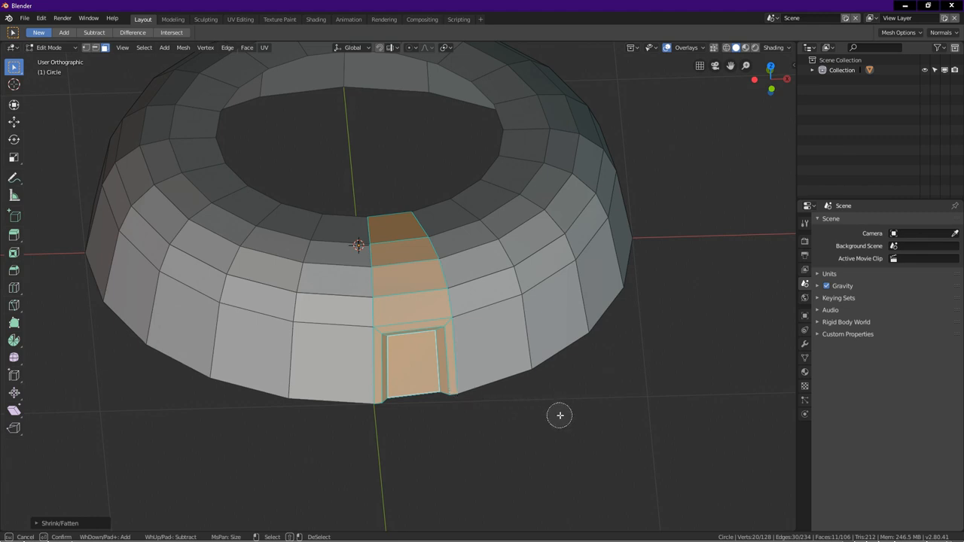
mouse_move(567, 415)
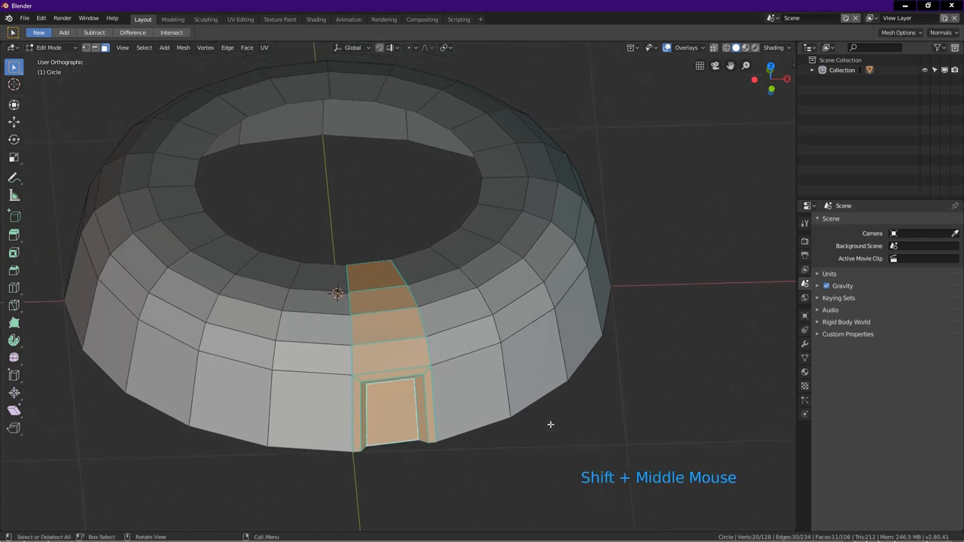
Step: Invert the panel-strip selection and delete all other faces of the ring
key(ctrl+i)
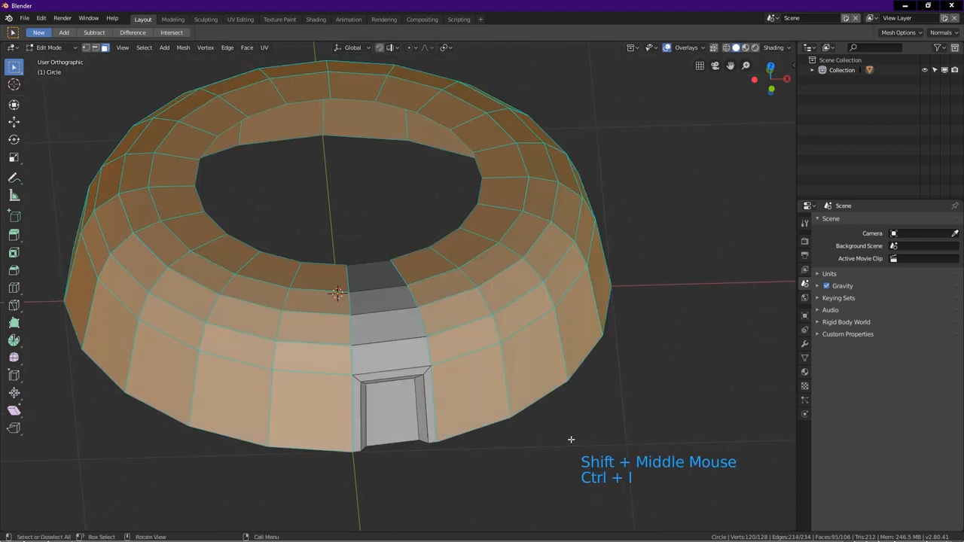
key(X)
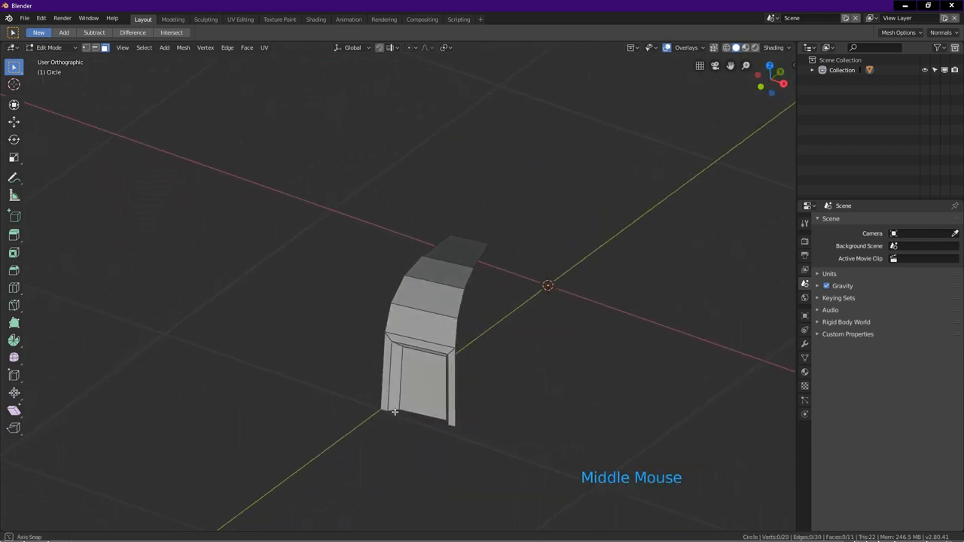
drag(395, 412, 375, 409)
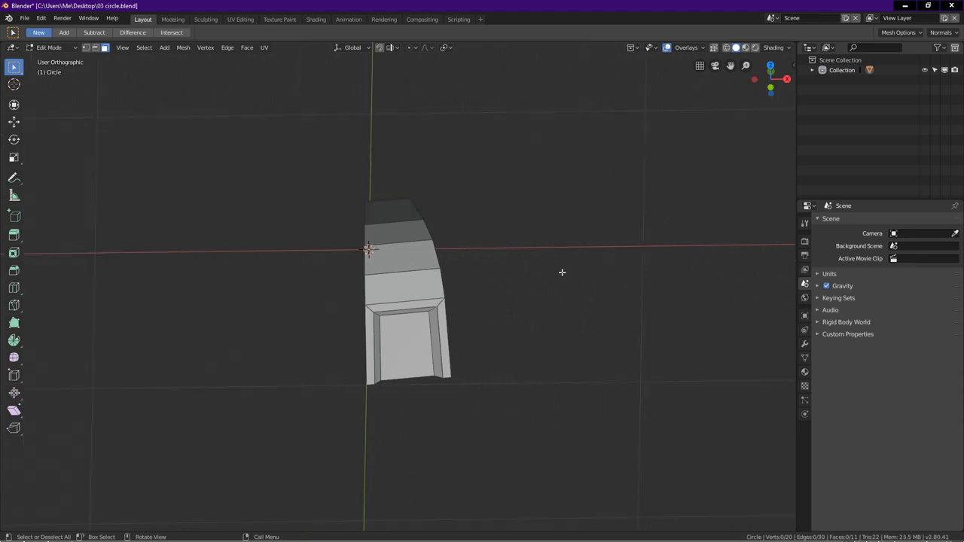
mouse_move(559, 287)
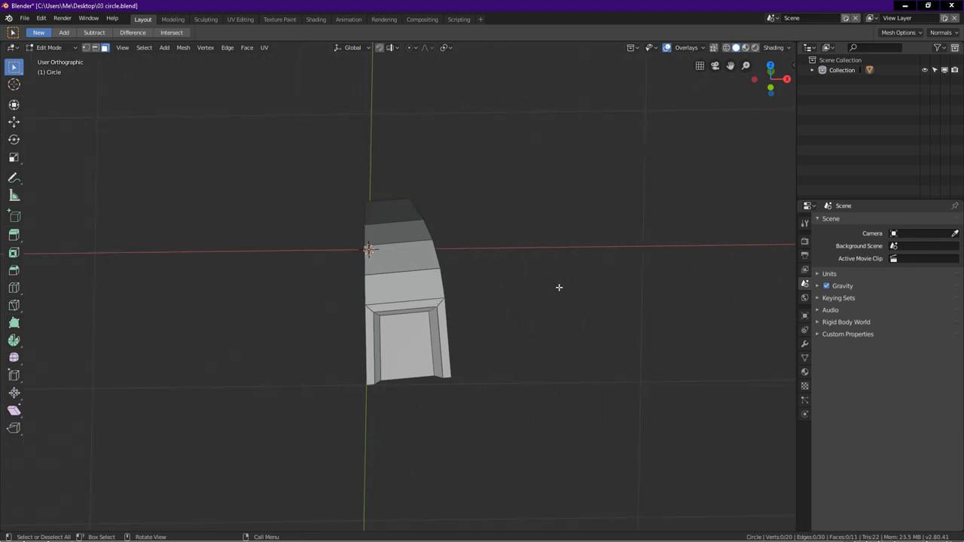
mouse_move(509, 307)
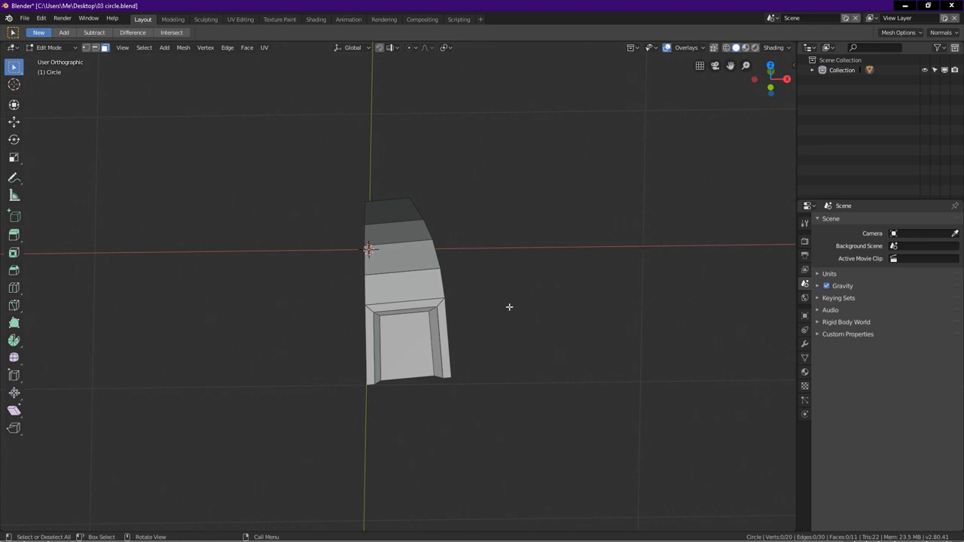
Step: In top view Object Mode, add a plain axes Empty and reselect the ridge piece
key(KP_7)
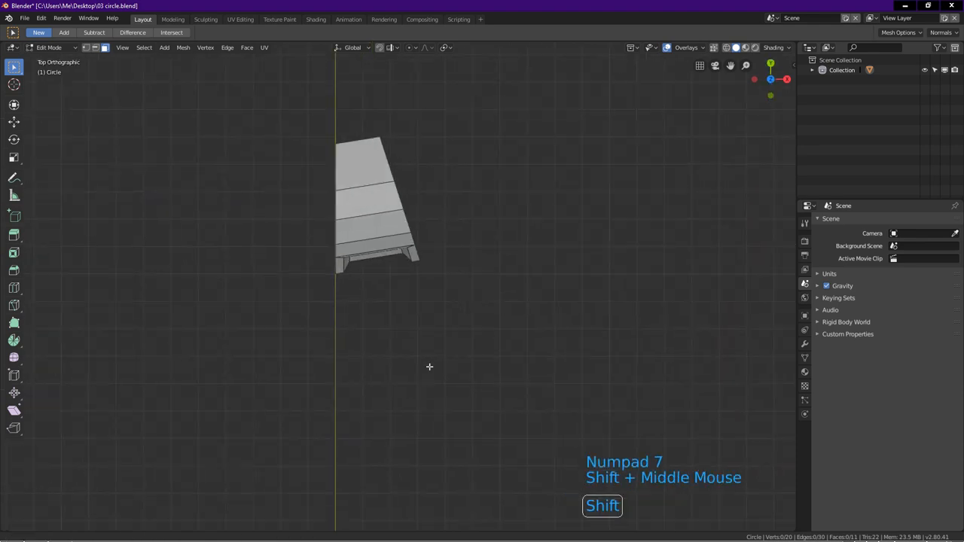
key(Tab)
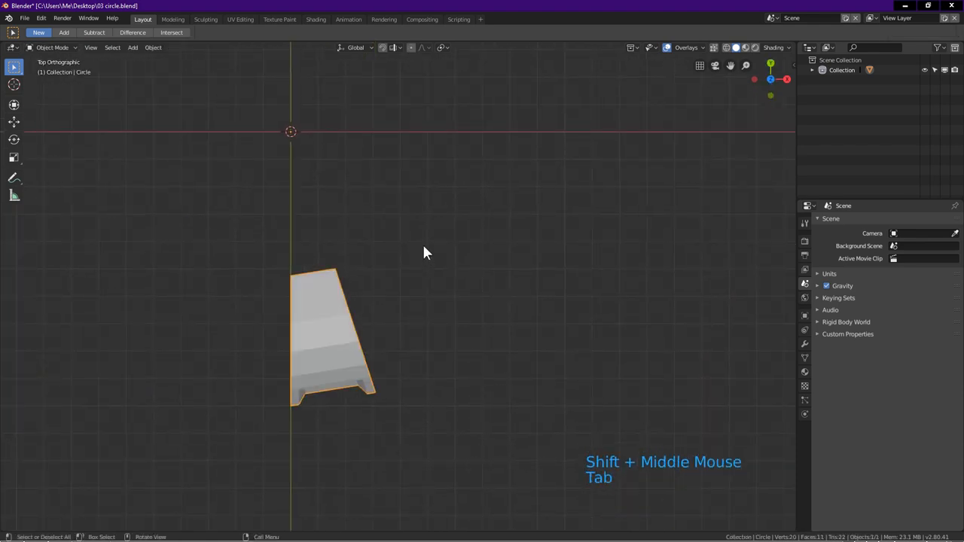
key(shift+a)
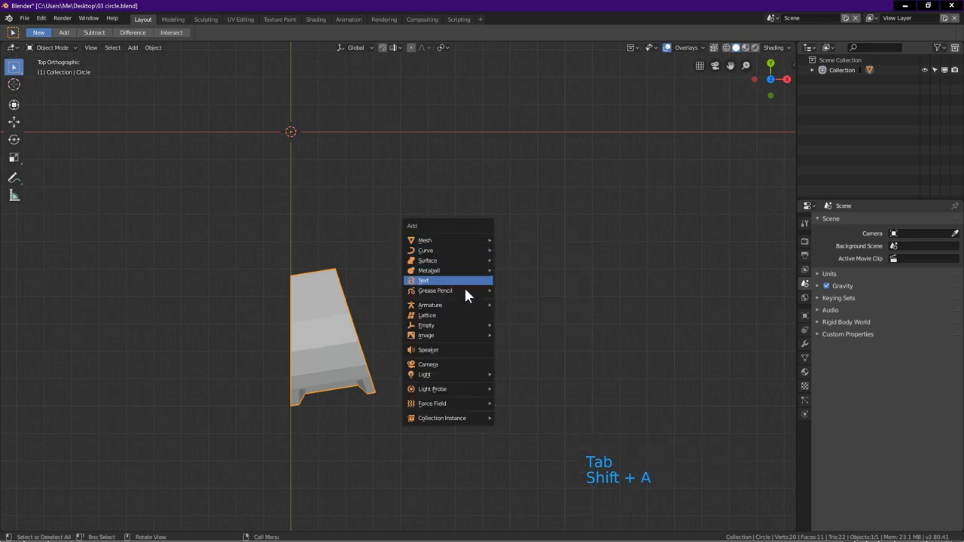
mouse_move(461, 328)
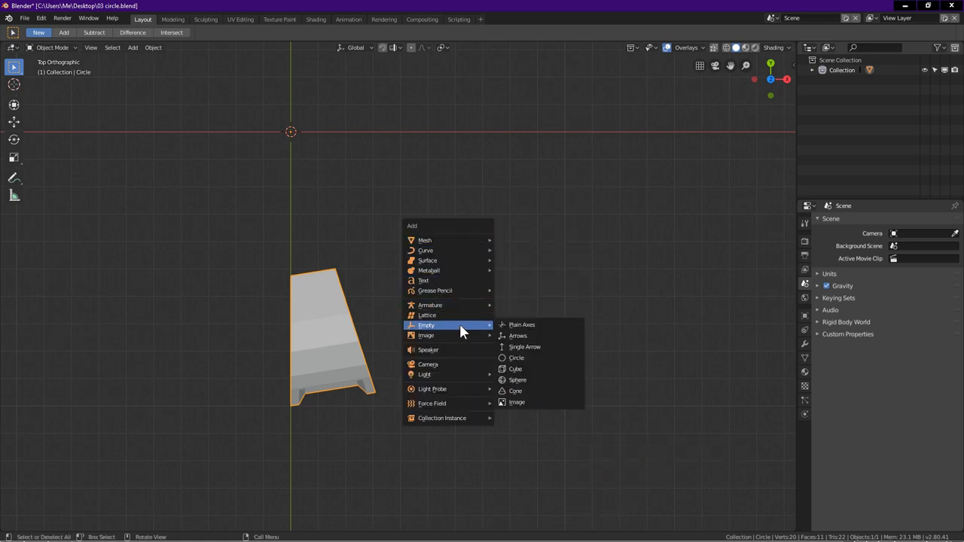
click(521, 325)
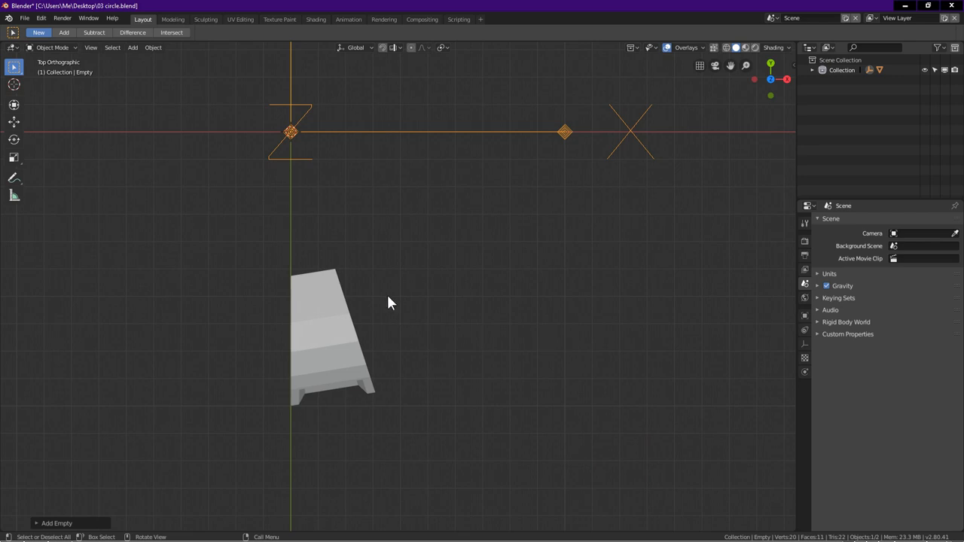
click(355, 337)
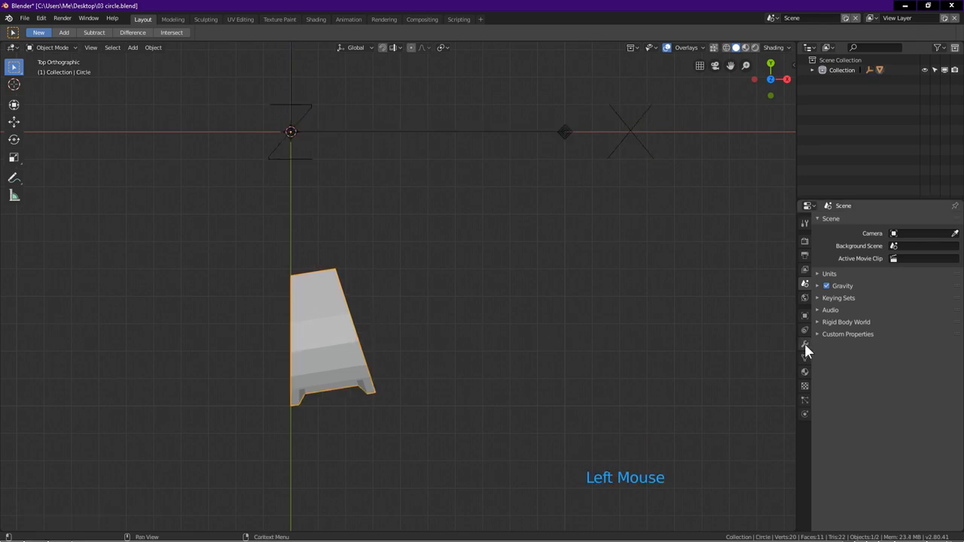
Step: Add an Array of 20 with object offset instead of relative, merging first and last
click(842, 221)
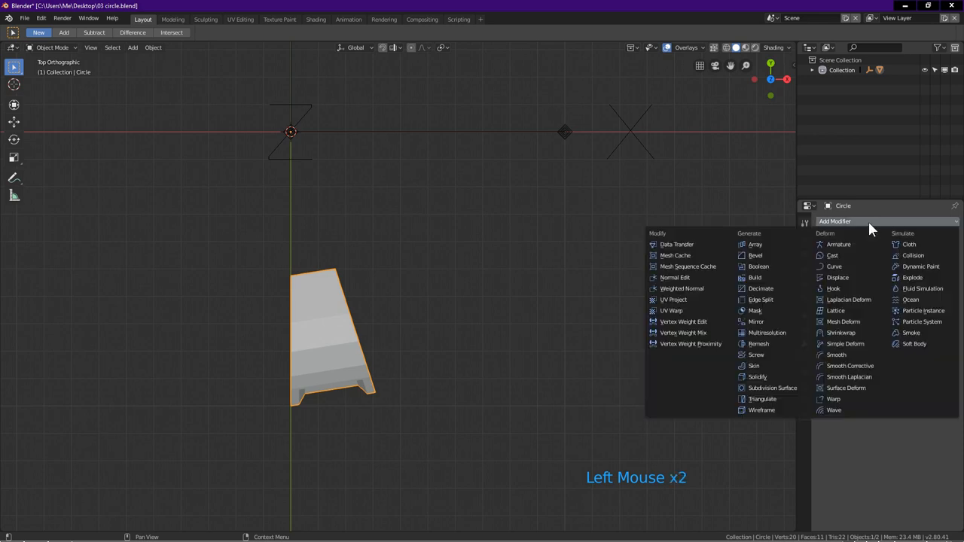
click(753, 244)
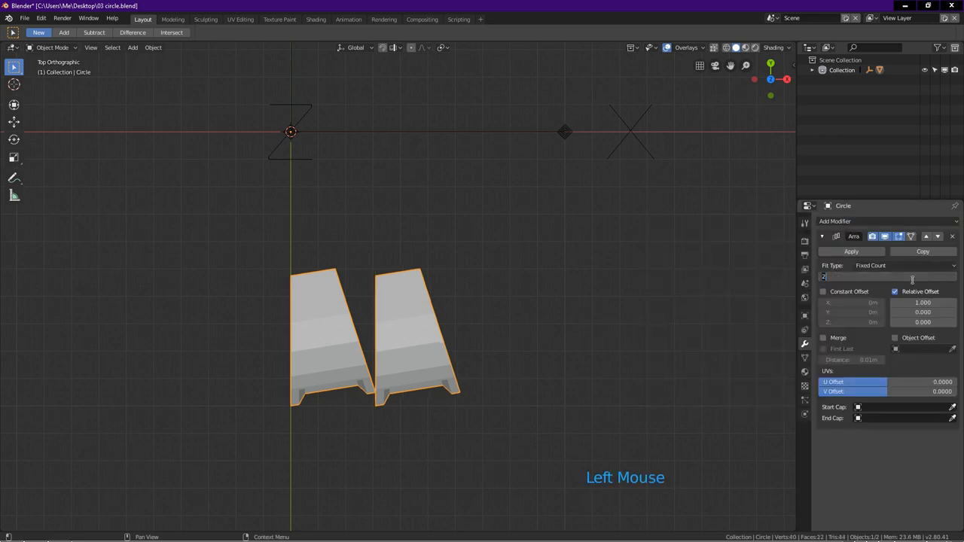
text(0)
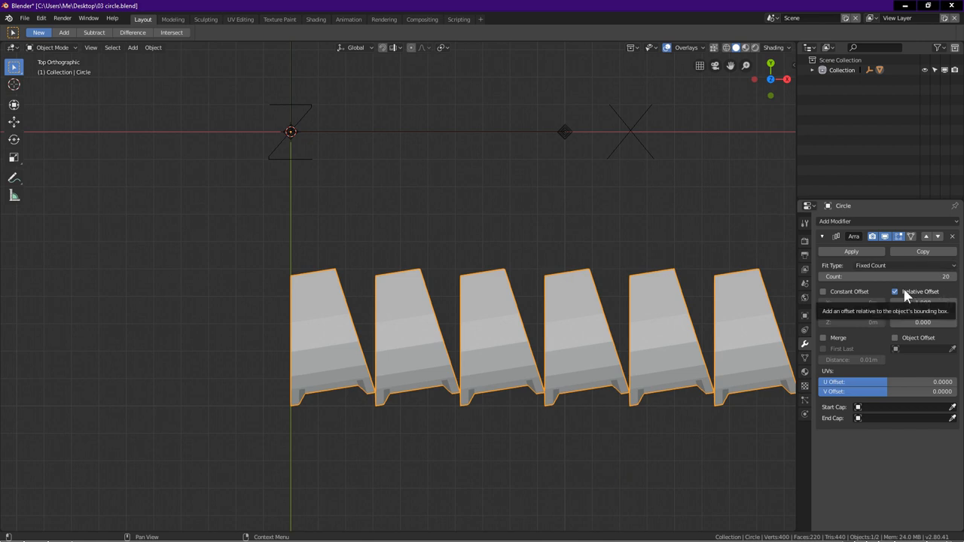
click(895, 292)
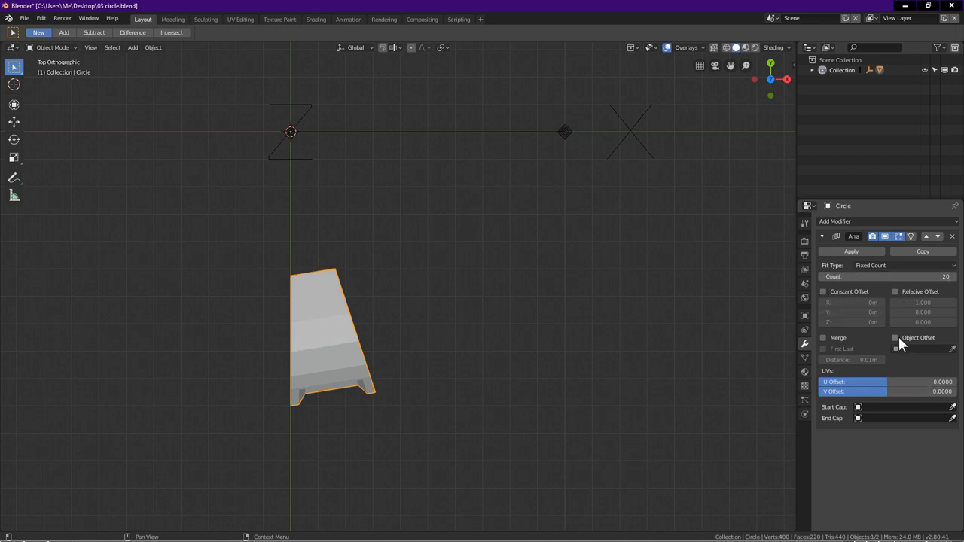
click(891, 337)
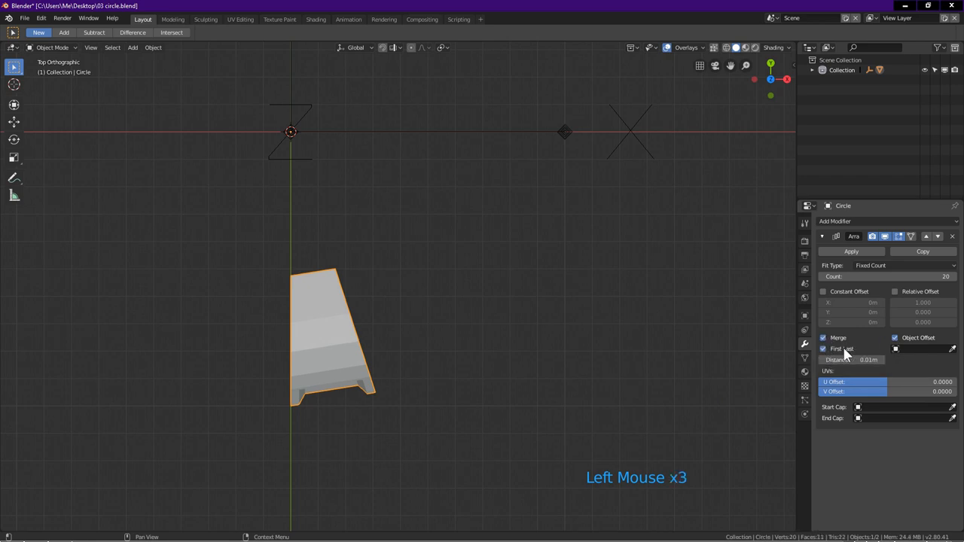
click(923, 349)
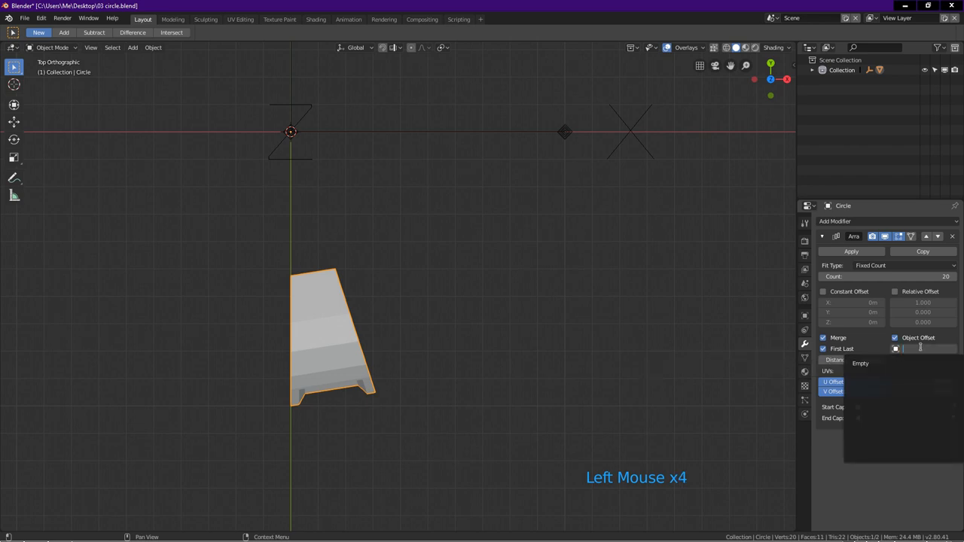
click(862, 363)
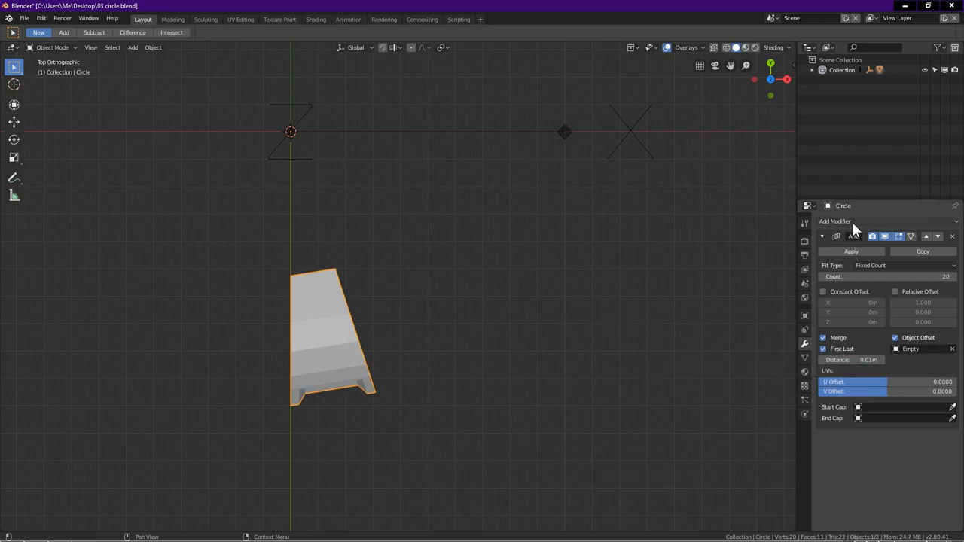
Step: Add a Subdivision Surface modifier with viewport and render levels both at 3
click(851, 221)
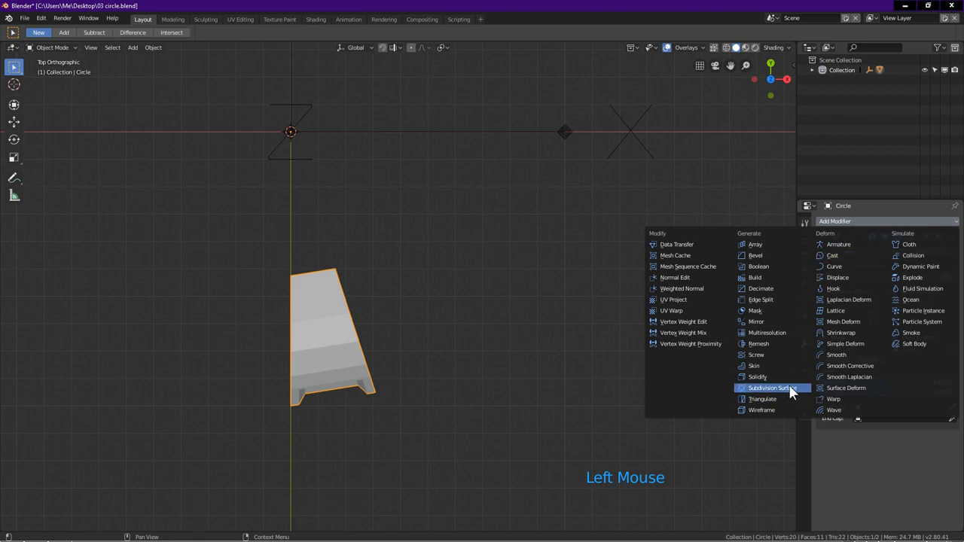
click(769, 388)
text(3)
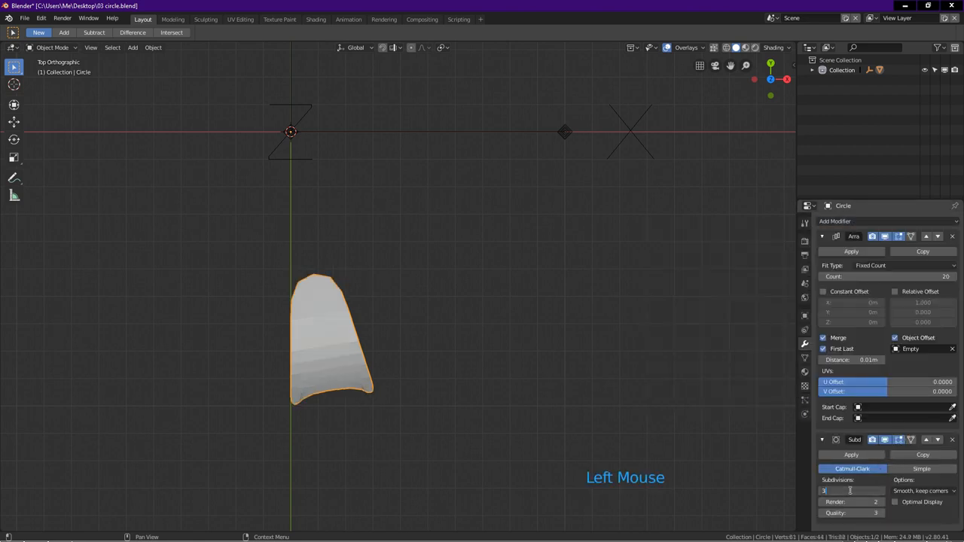
key(Return)
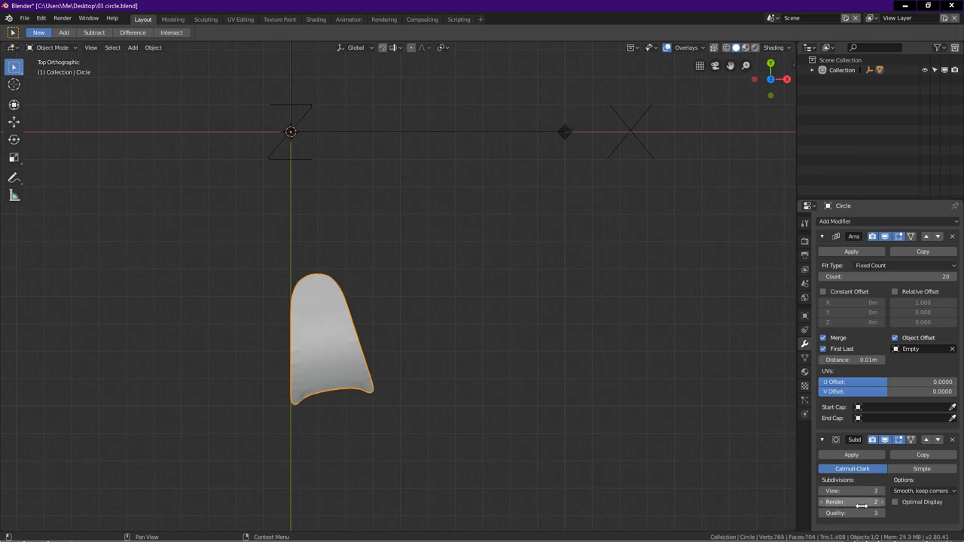
click(858, 500)
text(3)
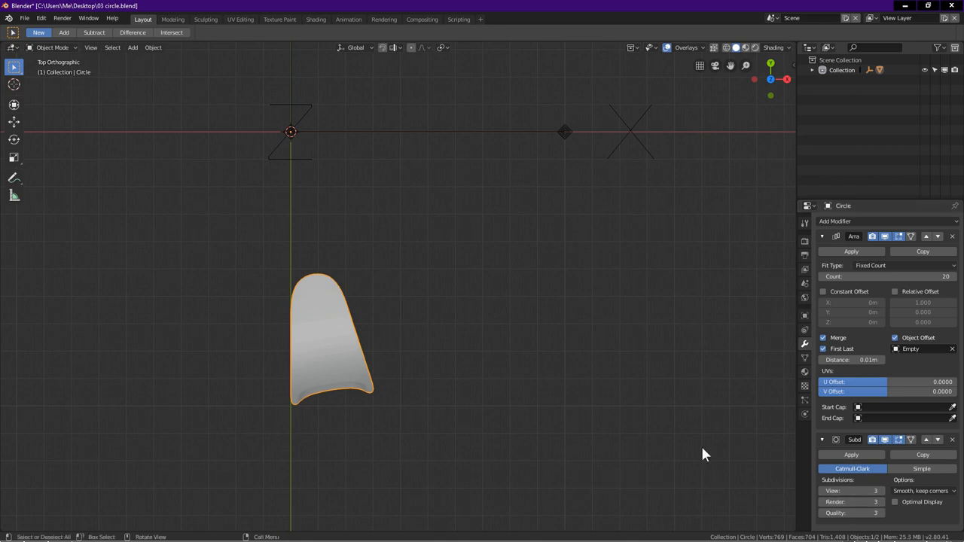
click(565, 132)
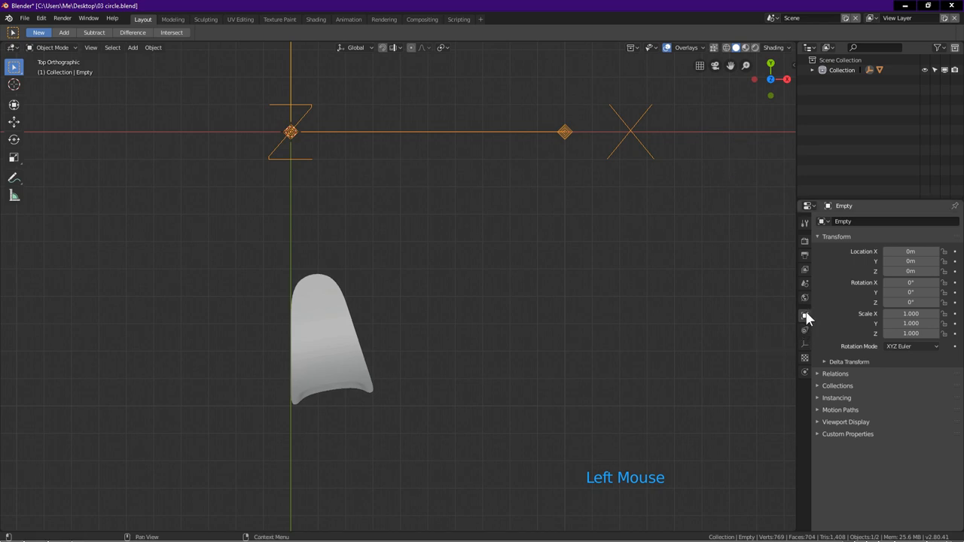
mouse_move(803, 315)
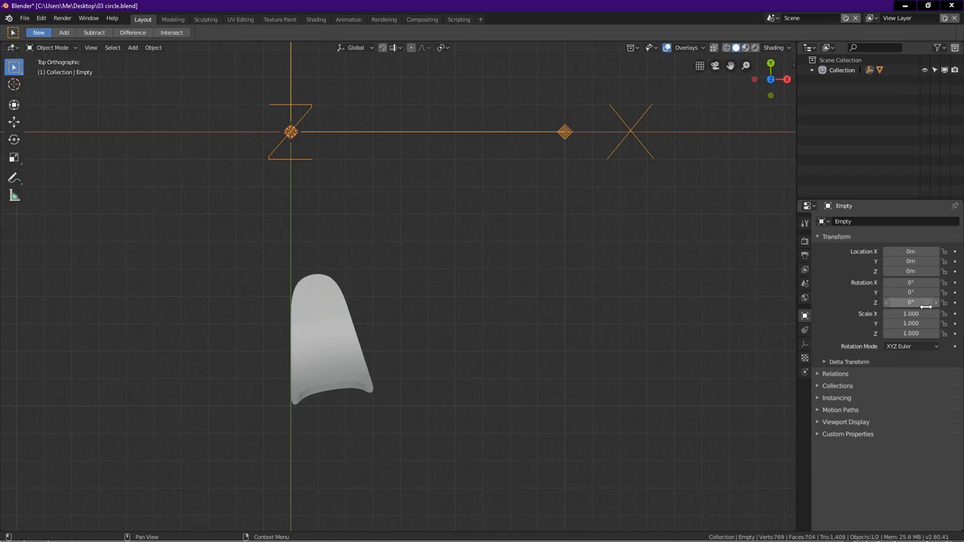
Step: Enter 360/20 as the Empty's Z rotation
click(910, 302)
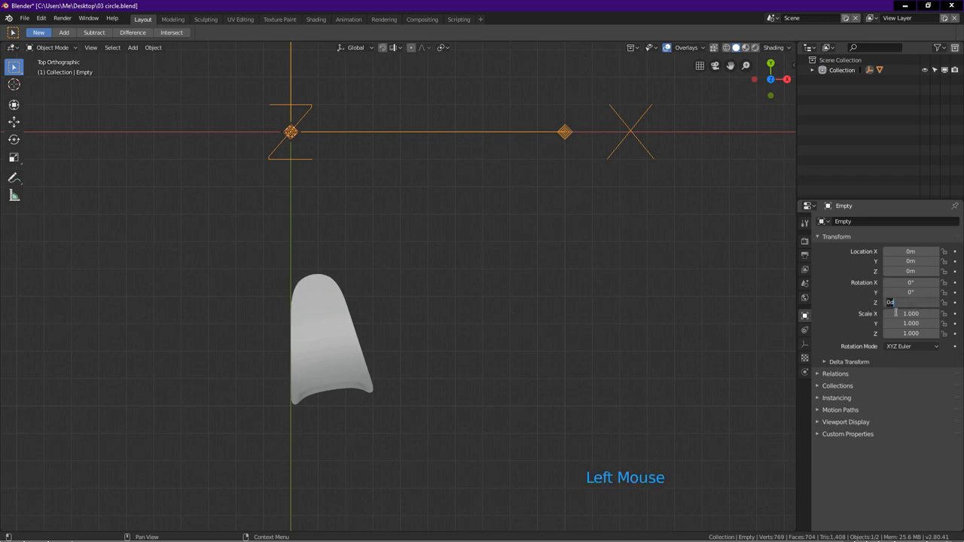
text(360)
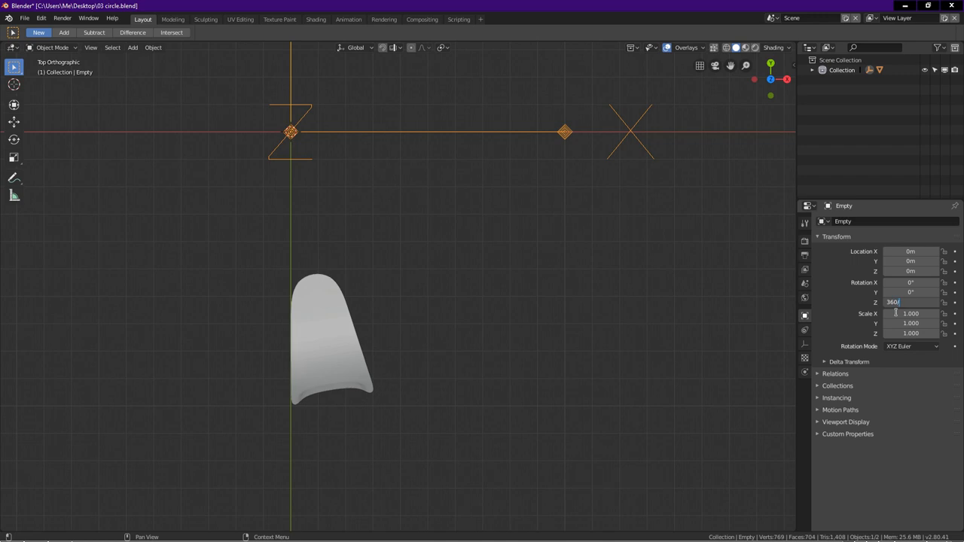
key(Return)
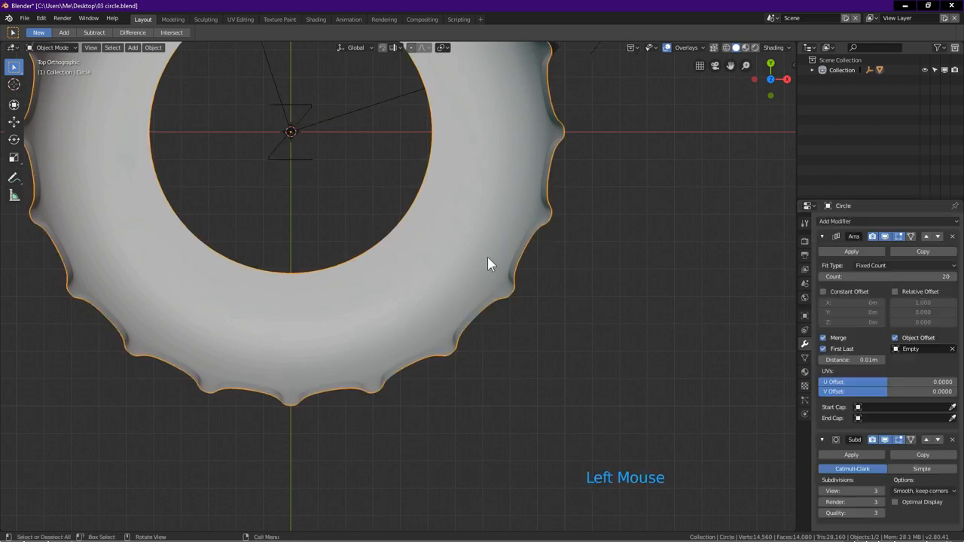
Step: Apply Shade Smooth to the arrayed ridged cap and orbit to inspect its sides
right_click(490, 263)
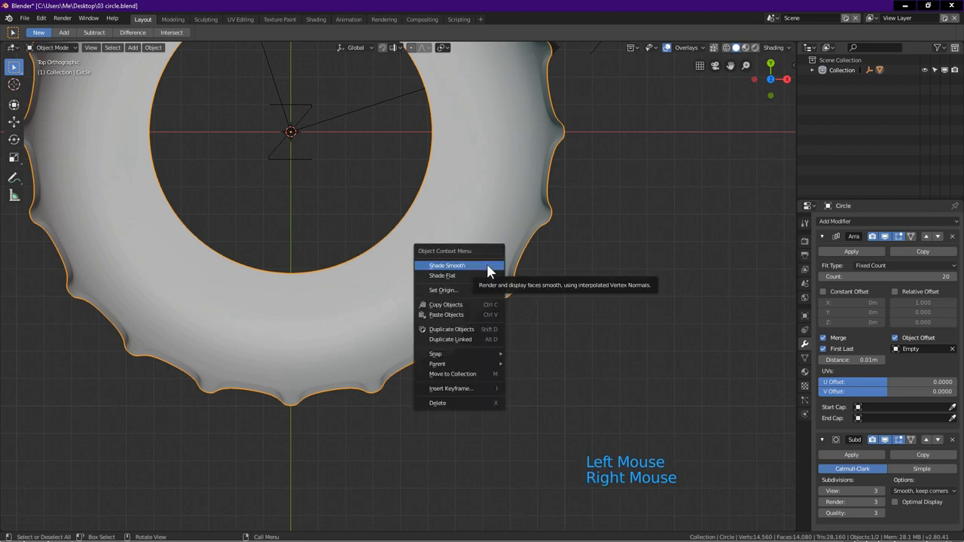
scroll(down, 3)
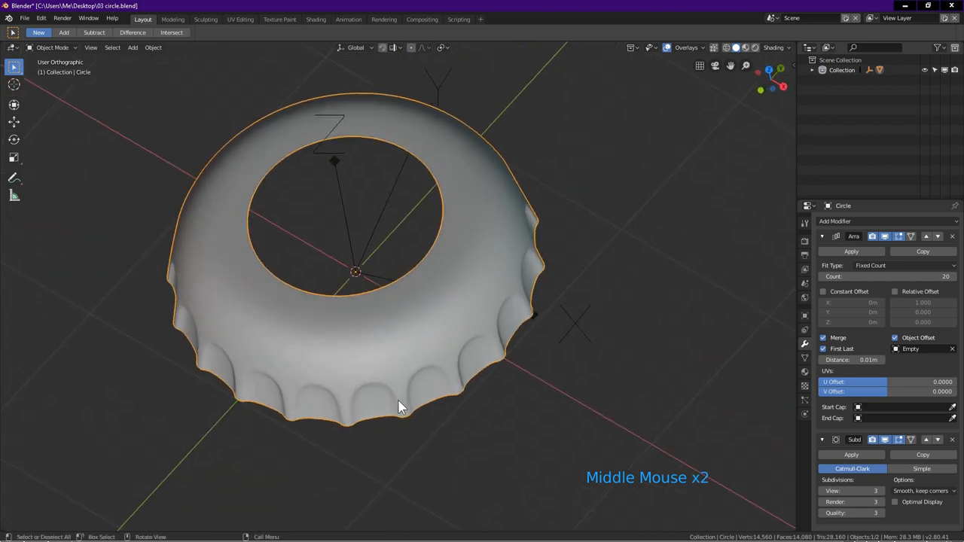
drag(399, 406, 588, 325)
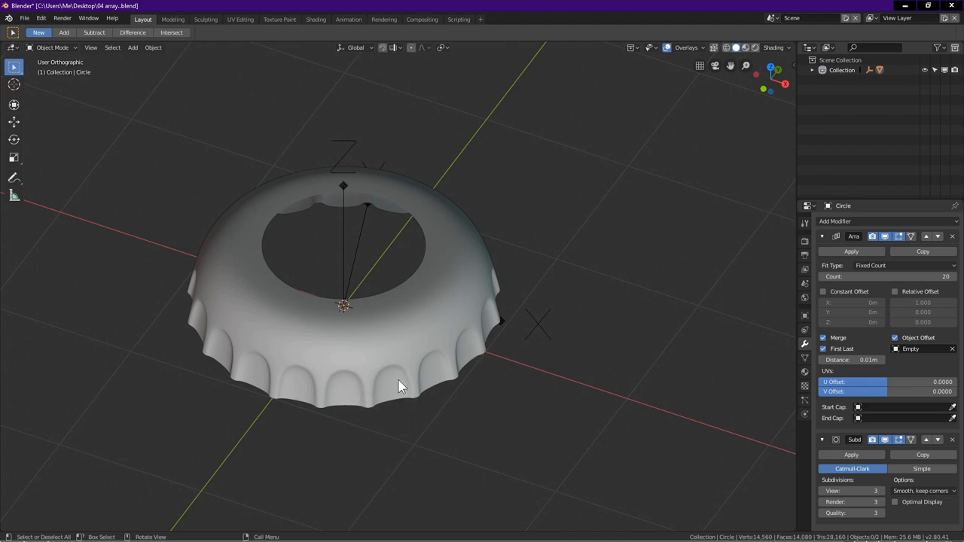
scroll(up, 3)
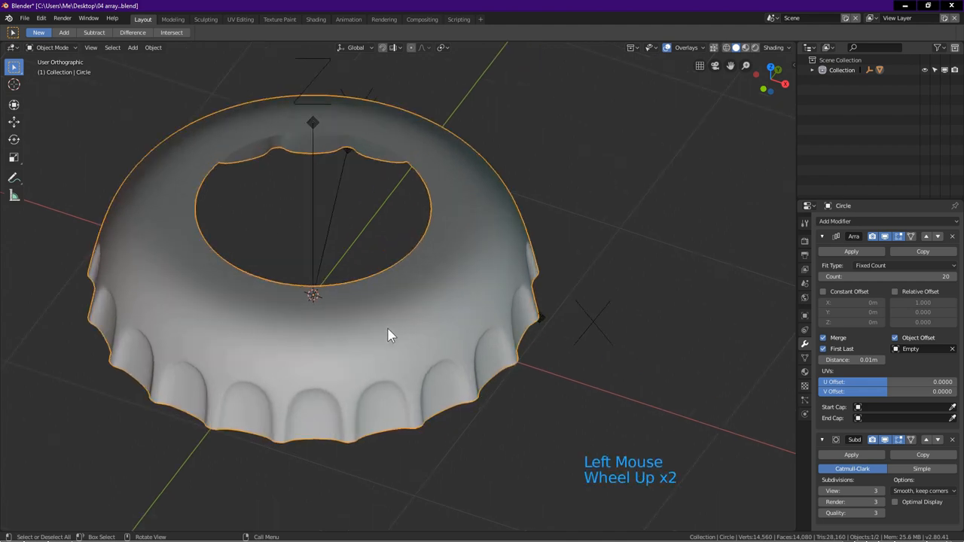
Step: Enable on-cage editing and Shrink/Fatten the selected ridge faces to deepen the ridges
key(Tab)
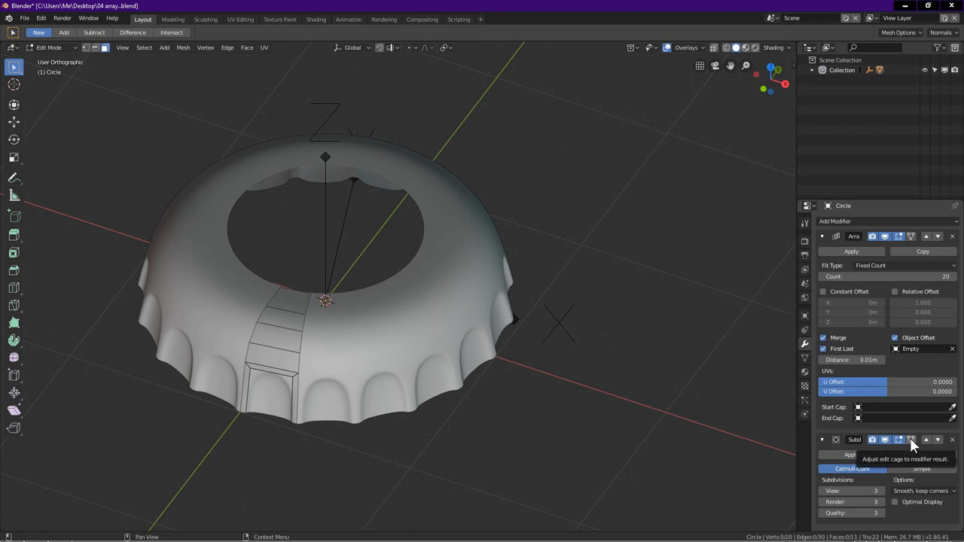
click(925, 440)
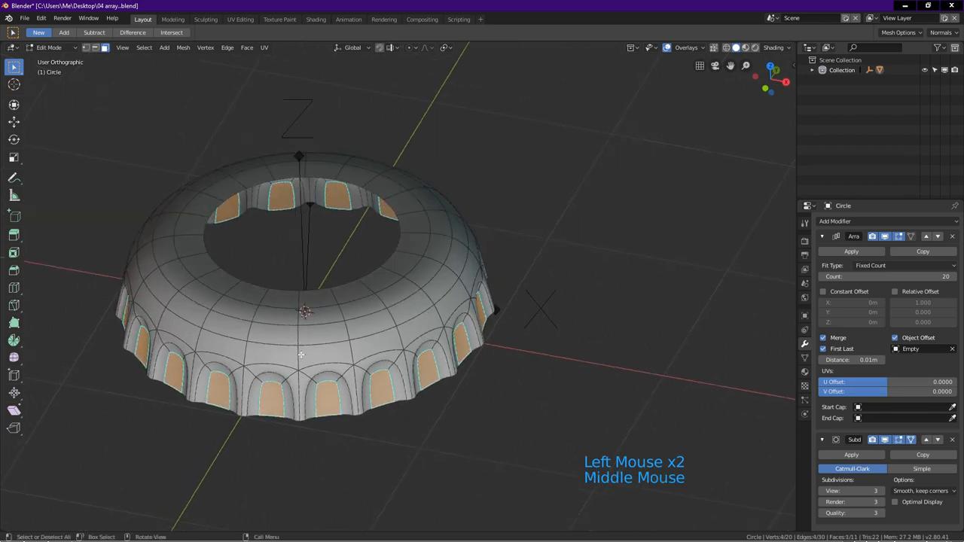
click(185, 47)
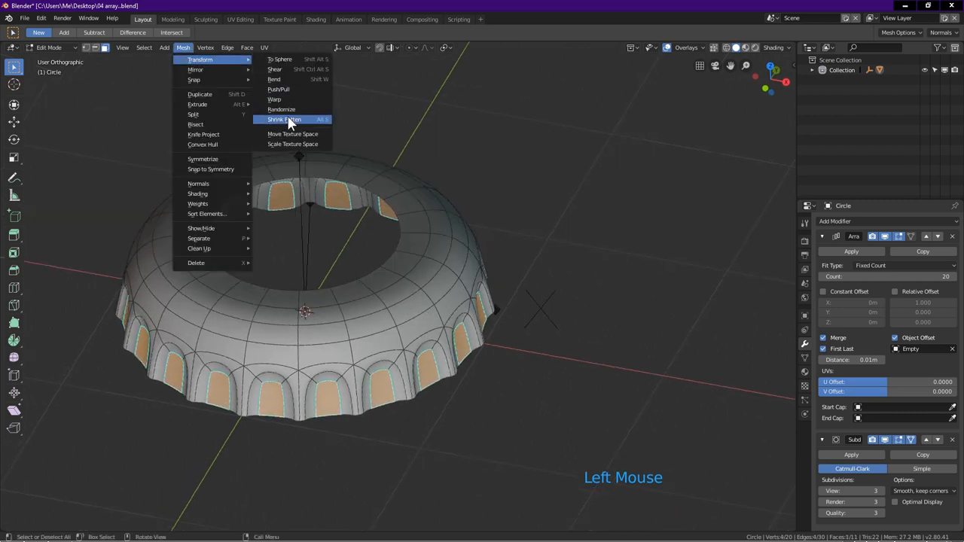
click(289, 120)
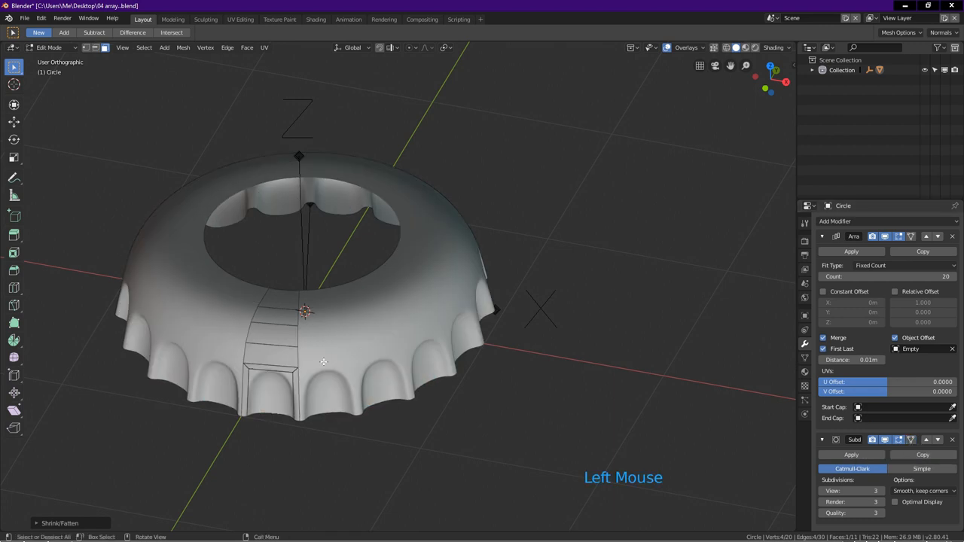
key(Tab)
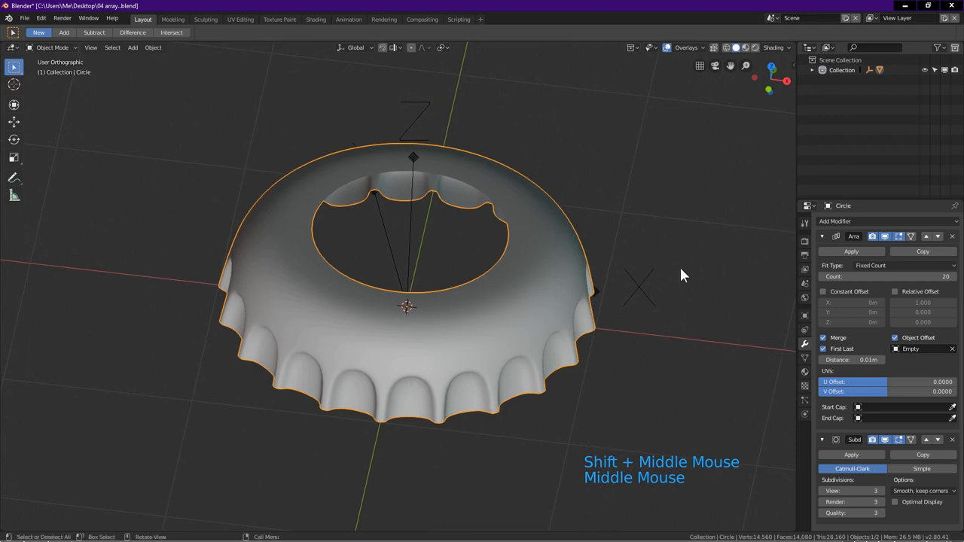
mouse_move(630, 323)
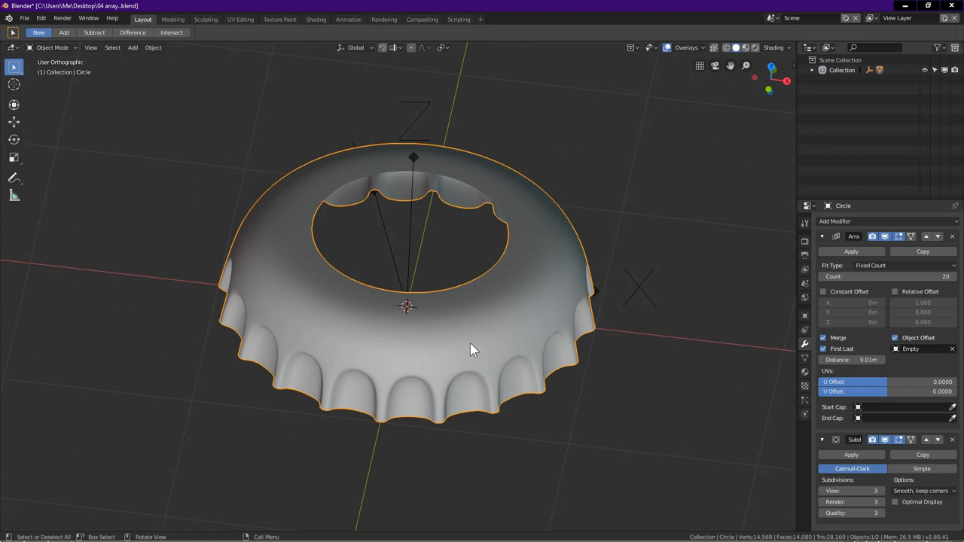
mouse_move(851, 251)
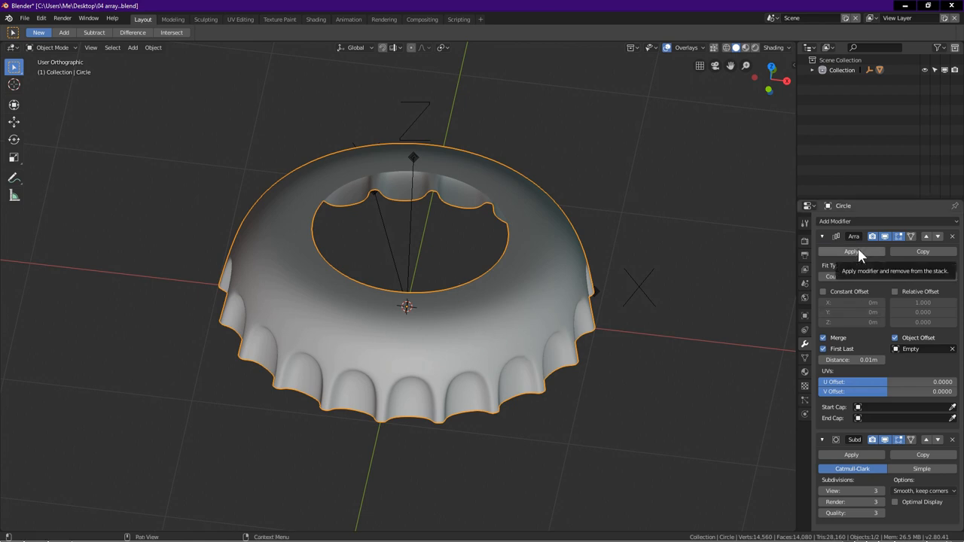
Step: Apply the Array modifier so the ridges become part of the mesh
click(851, 252)
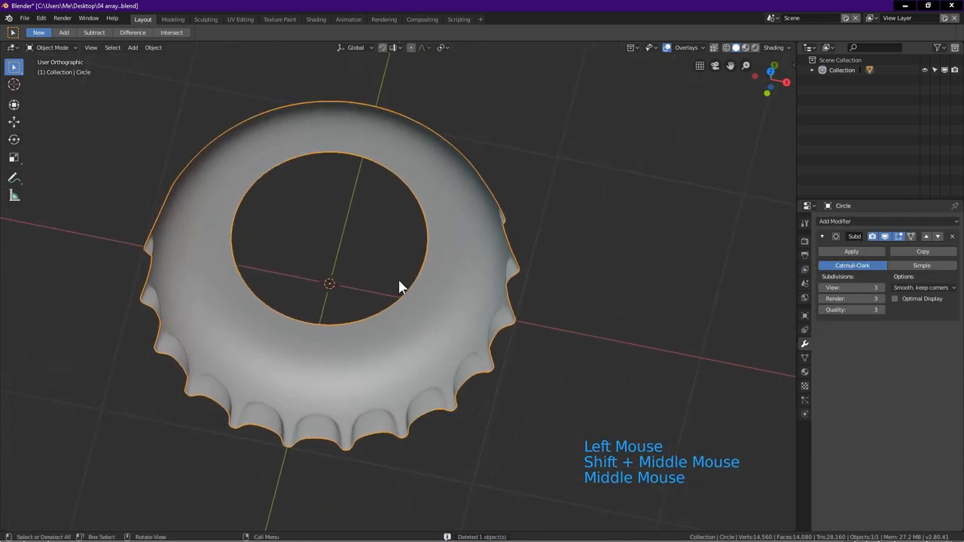
Step: In vertex select mode, Grid Fill the cap's top opening
key(Tab)
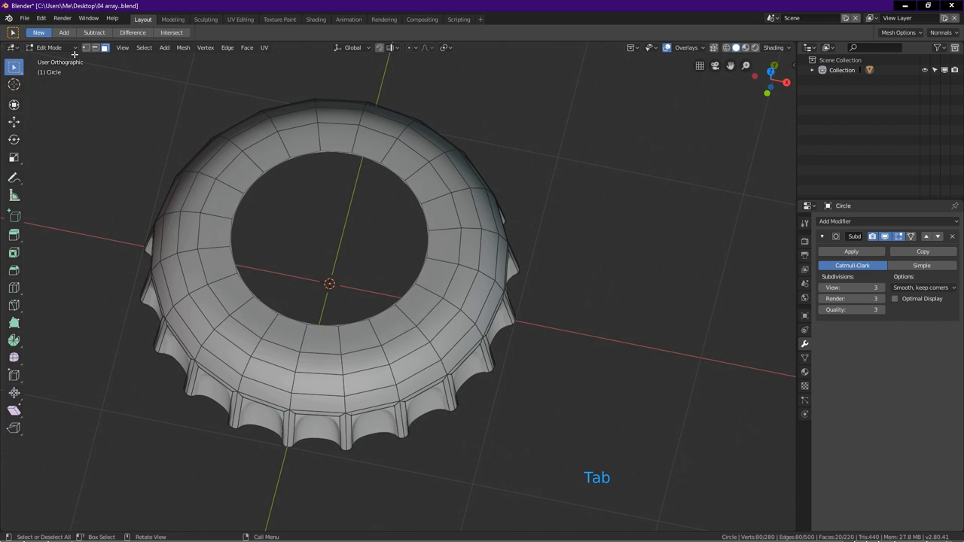
click(86, 48)
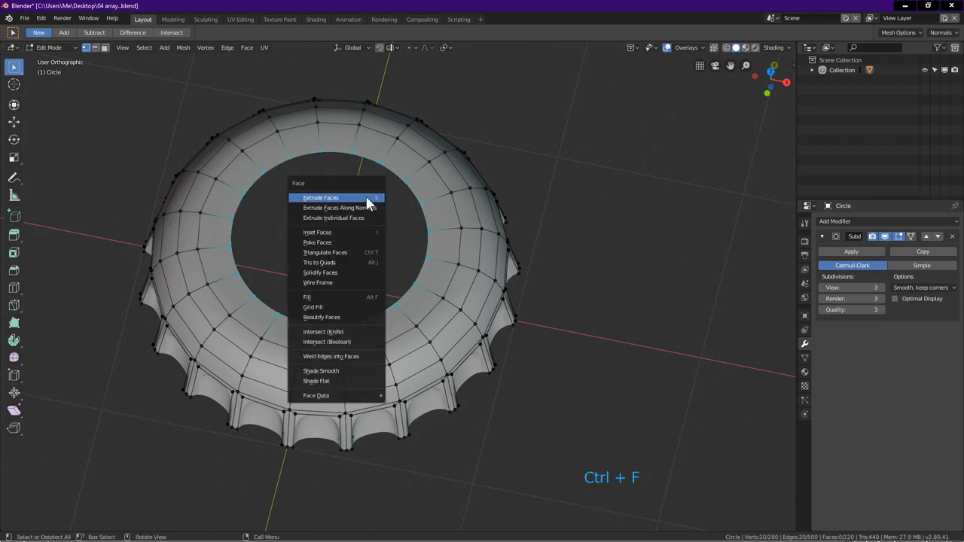
mouse_move(324, 307)
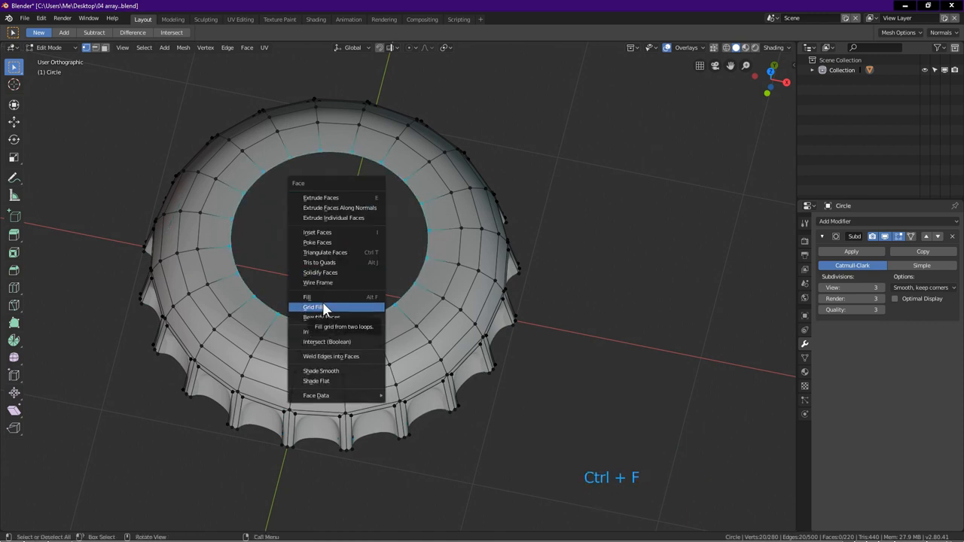
click(311, 307)
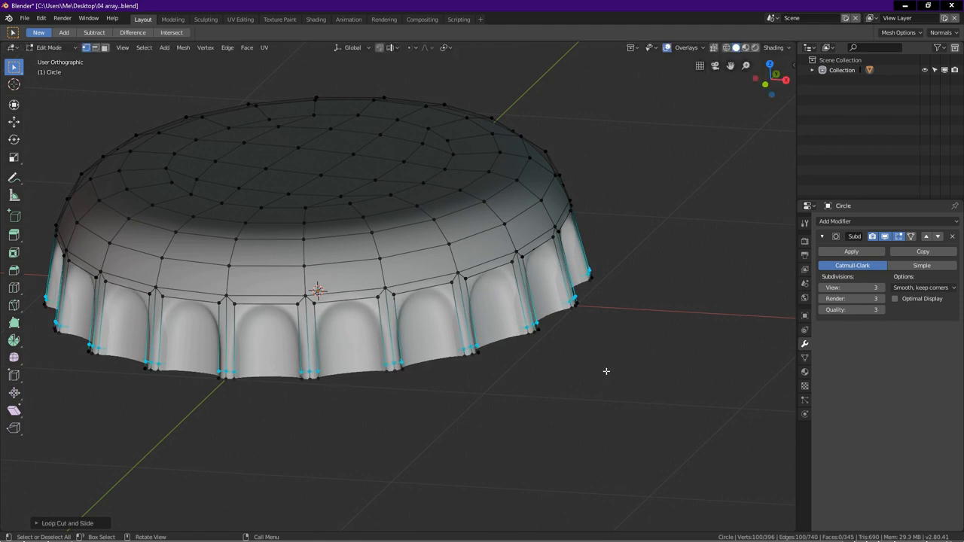
mouse_move(518, 292)
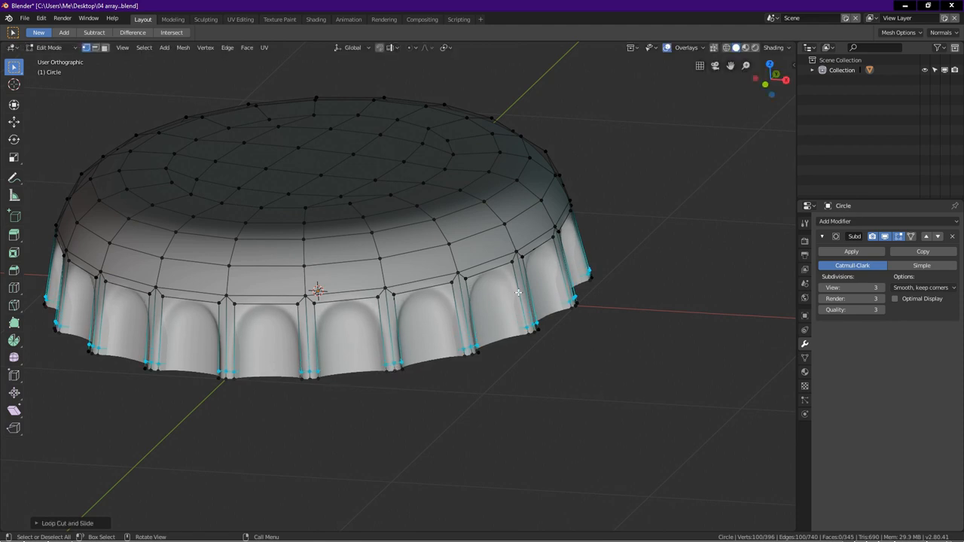
Step: Set the Solidify modifier offset to 1 and thickness to 0.02 m
key(Tab)
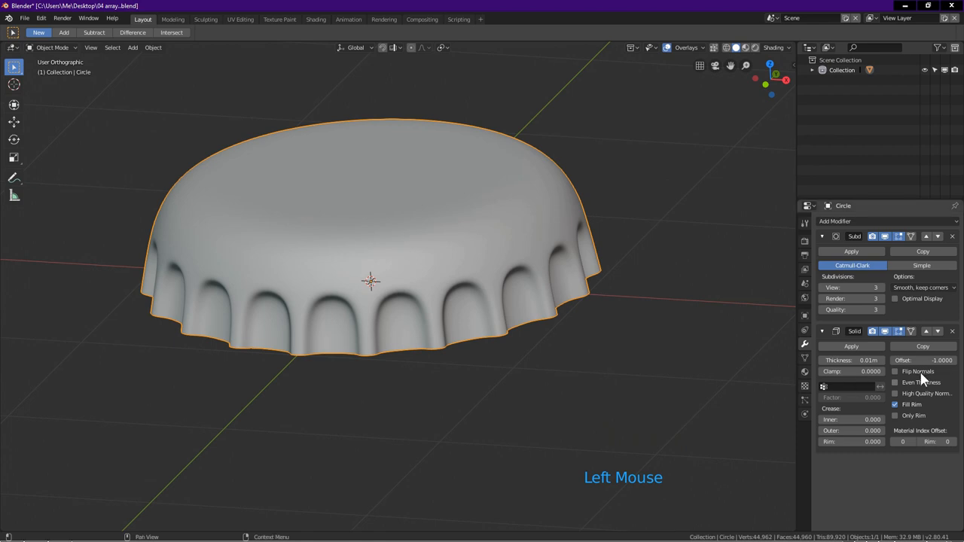
click(920, 360)
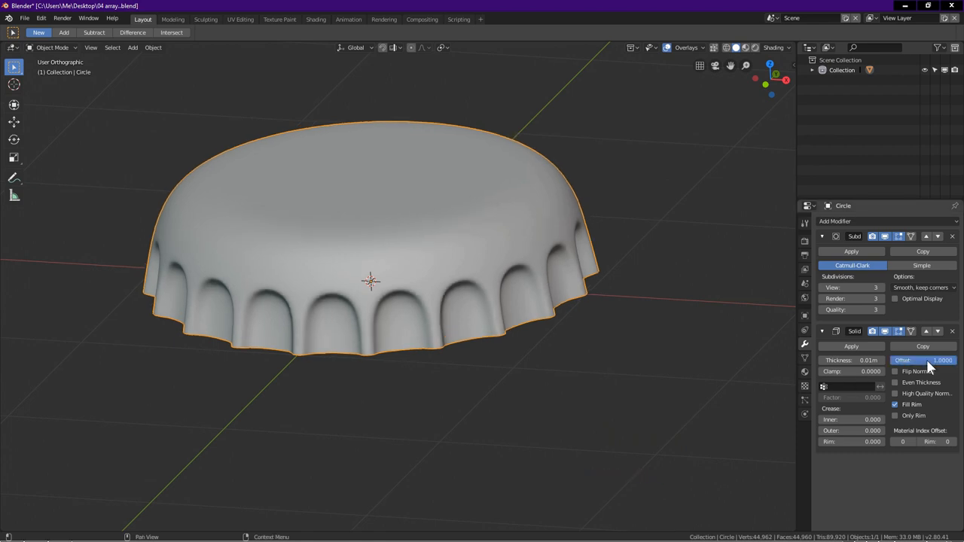
mouse_move(850, 360)
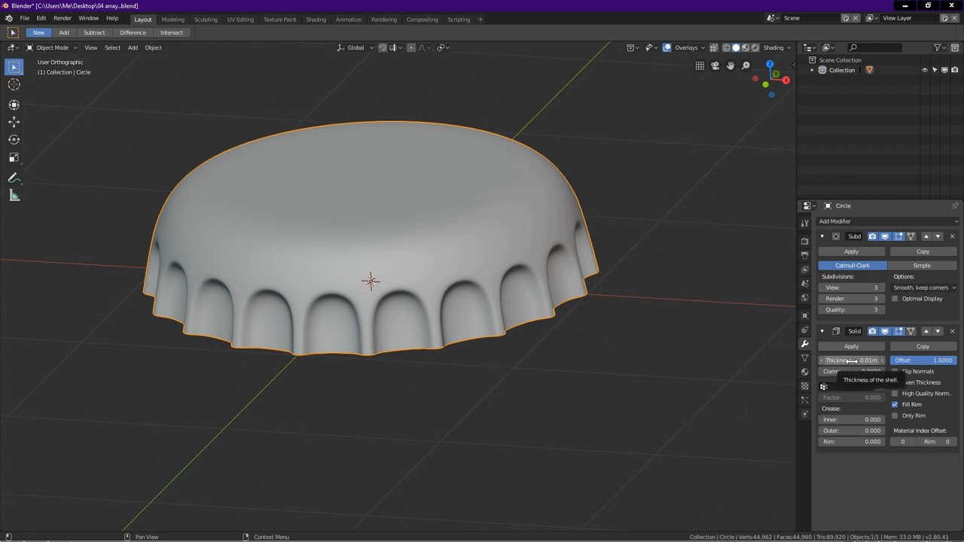
click(850, 360)
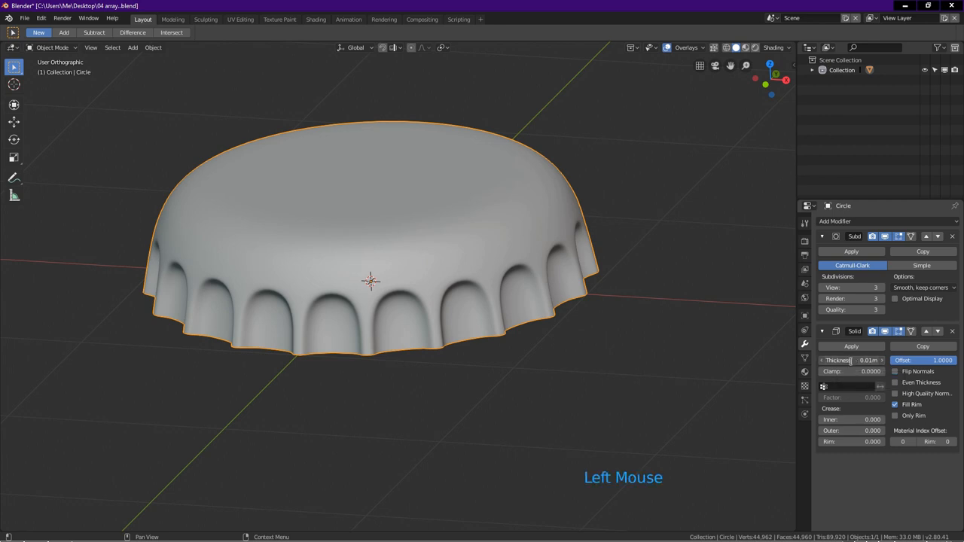
click(850, 360)
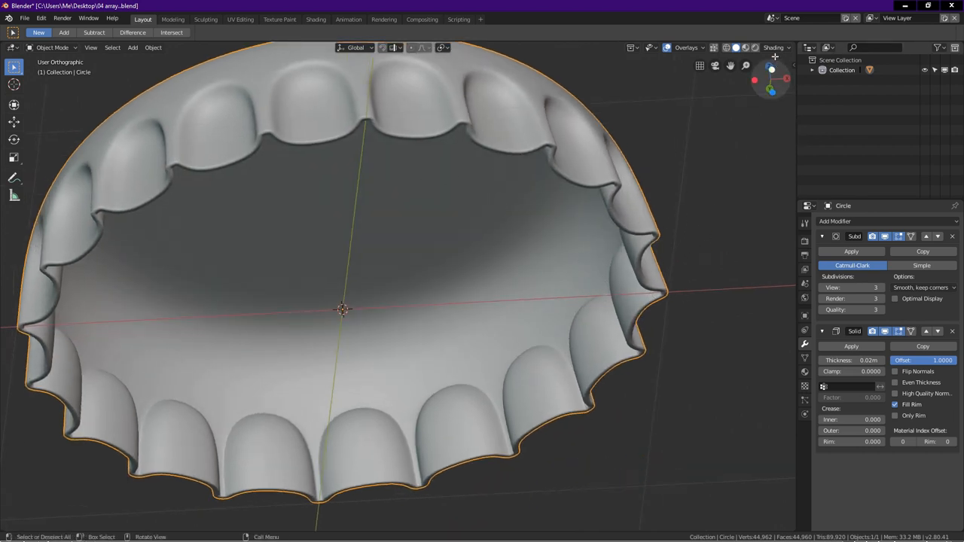
Step: Switch viewport shading to a shiny MatCap and orbit to view the cap's top
click(790, 47)
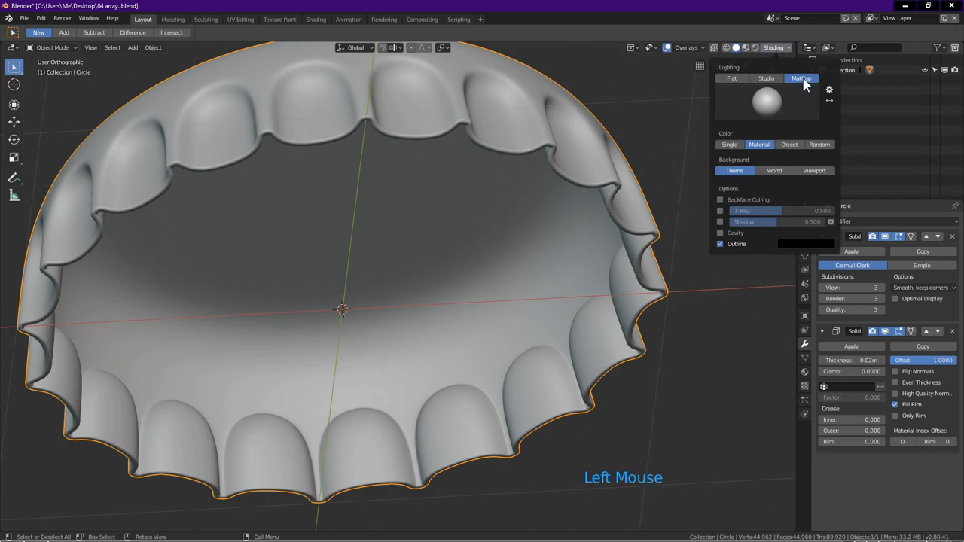
click(765, 102)
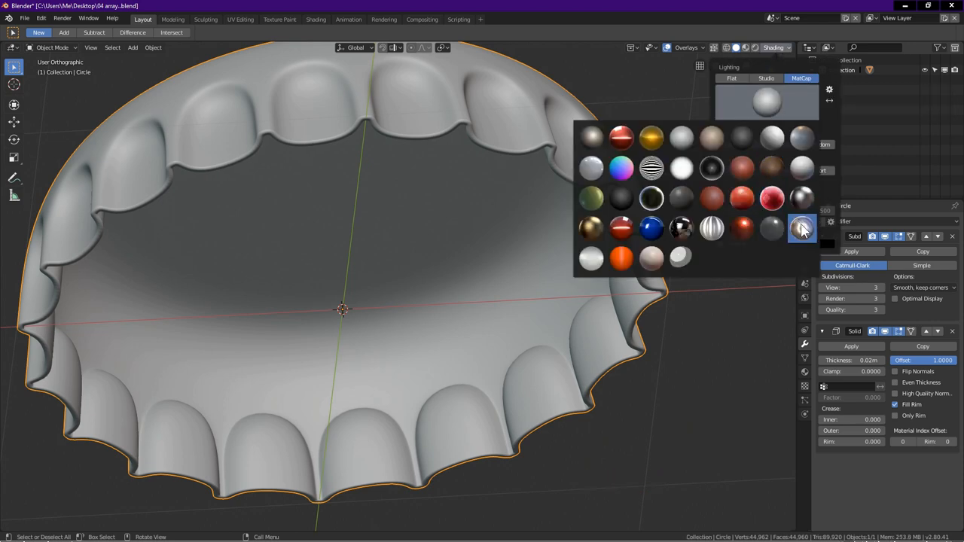
scroll(down, 3)
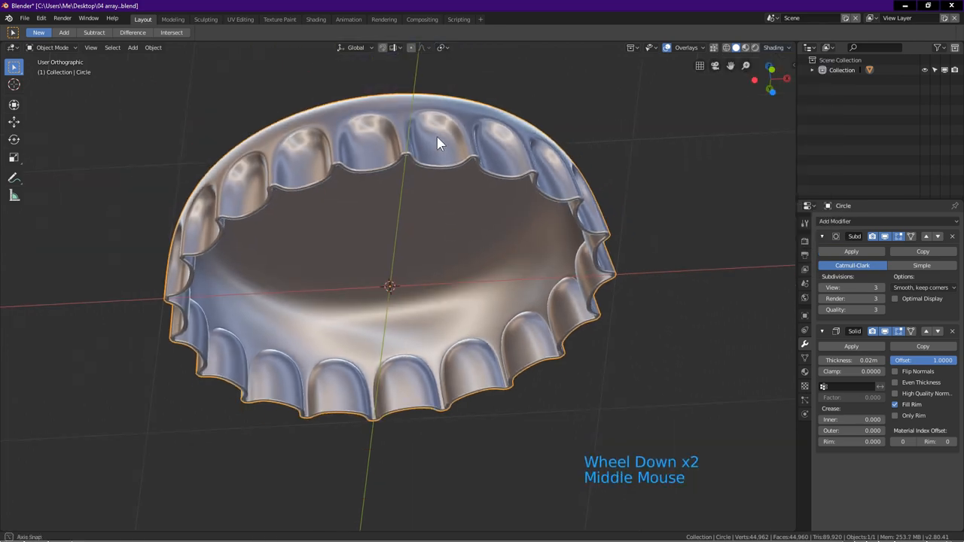
drag(441, 143, 406, 346)
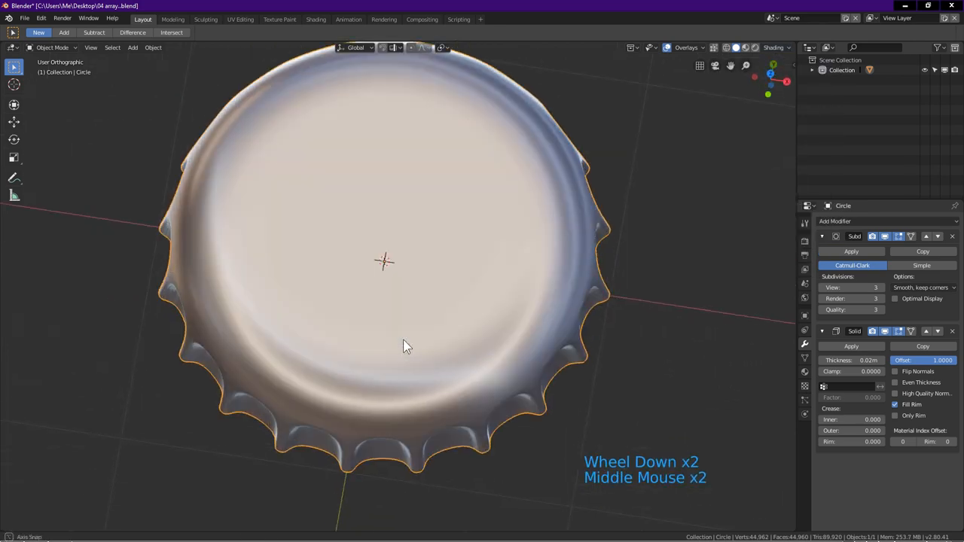